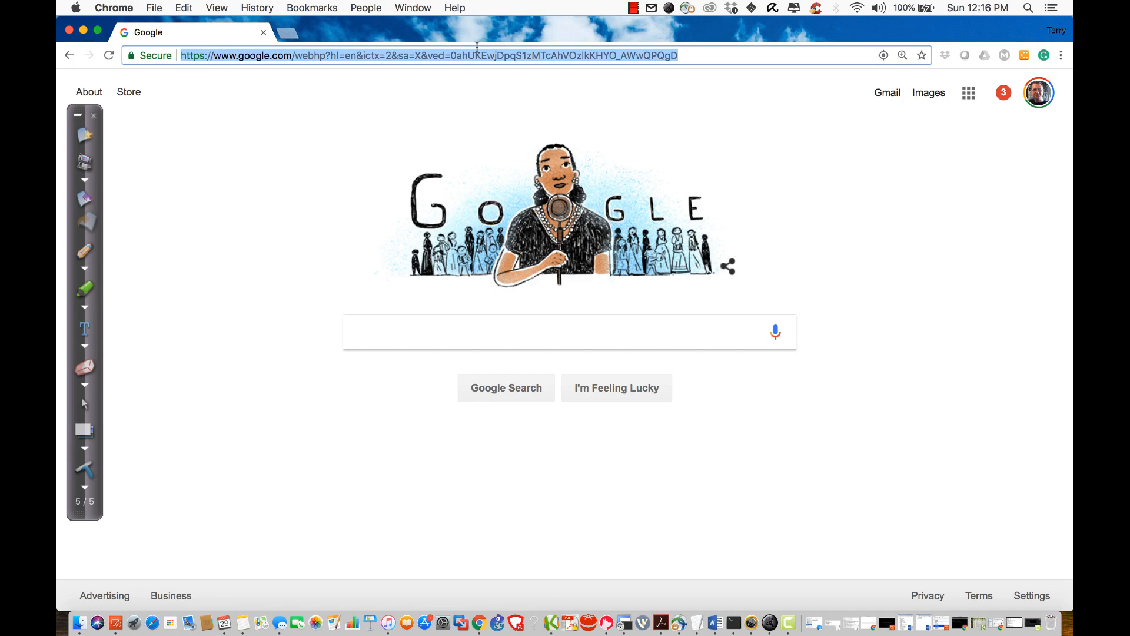
mouse_move(682, 19)
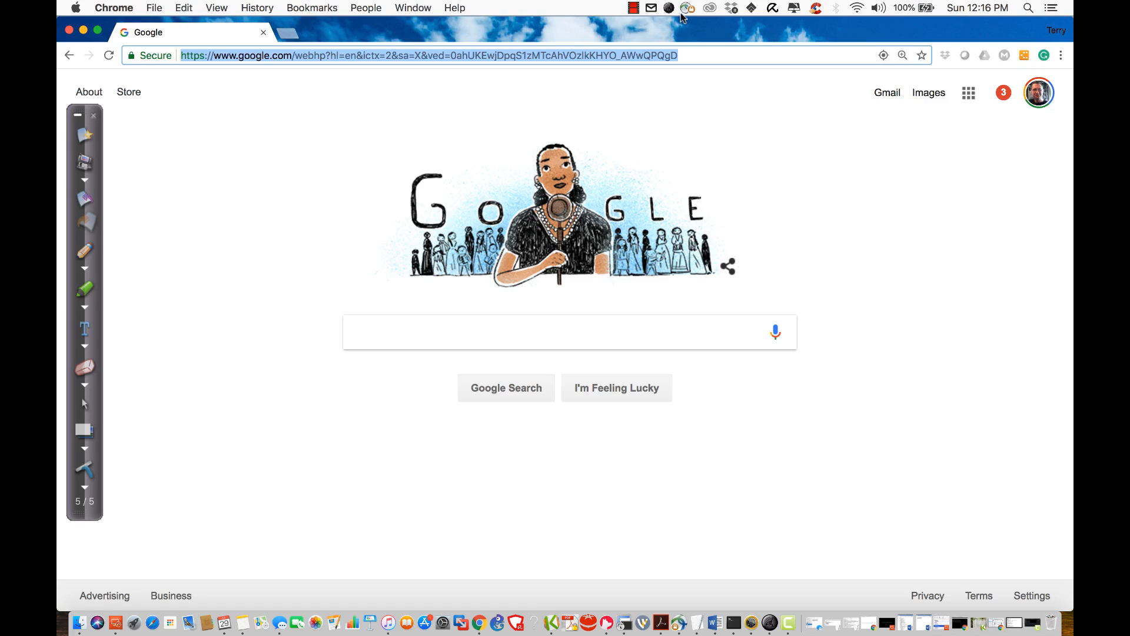
mouse_move(397, 76)
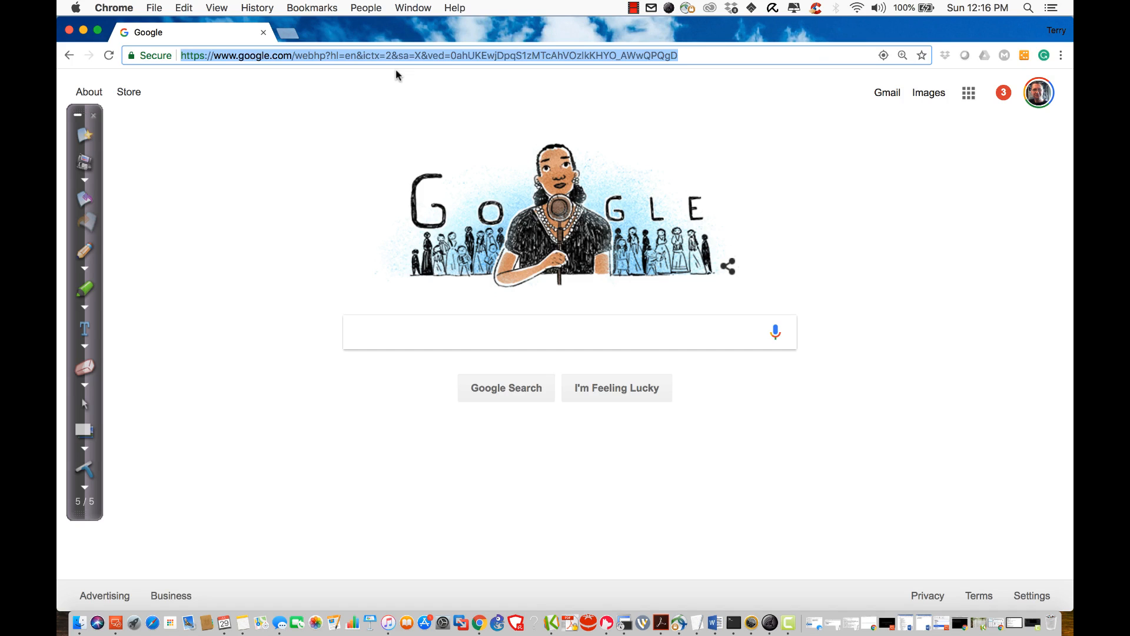
Step: Enter the server management address 10.1.255.254 in the address bar and start loading it
text(10.1.255.252)
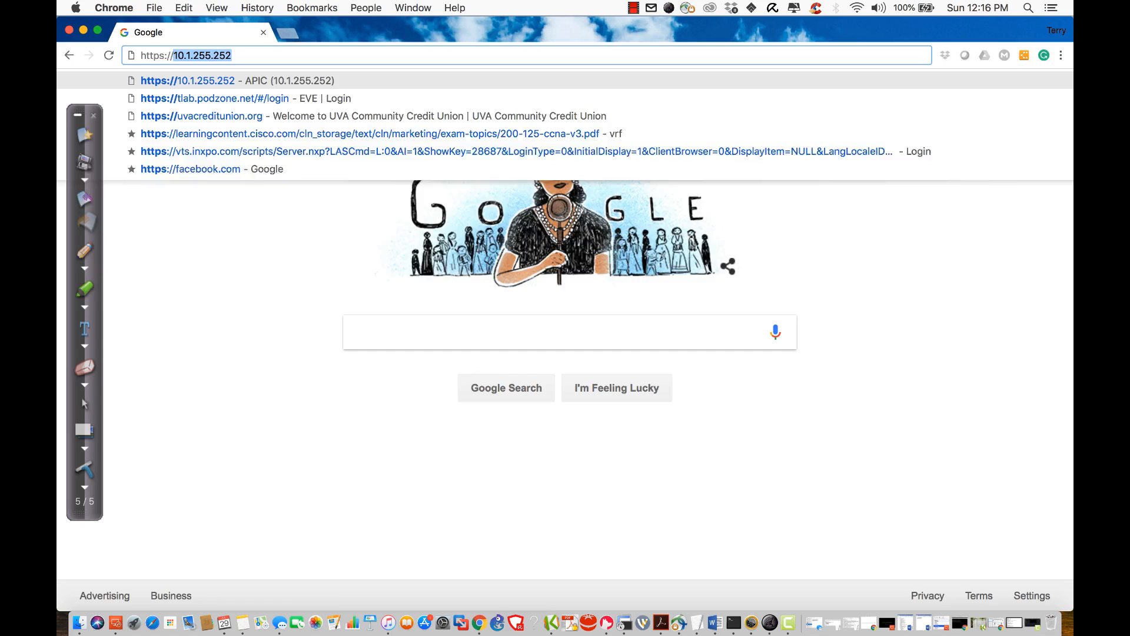
key(Backspace)
text(4)
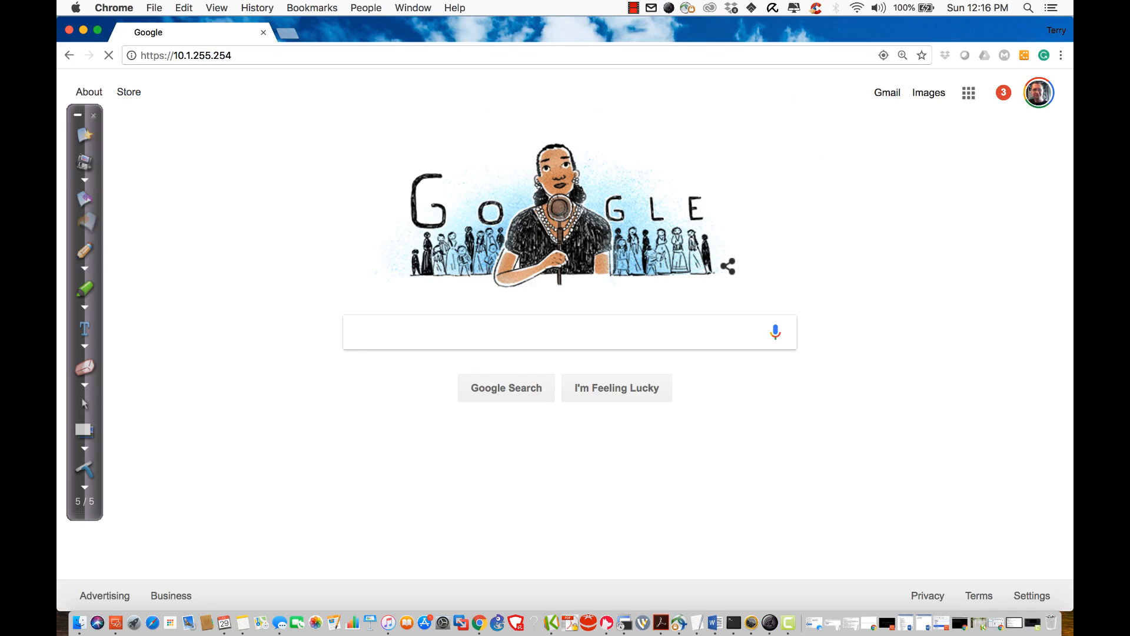
Step: Sign in to CIMC as admin with the password; the first attempt is rejected
click(569, 216)
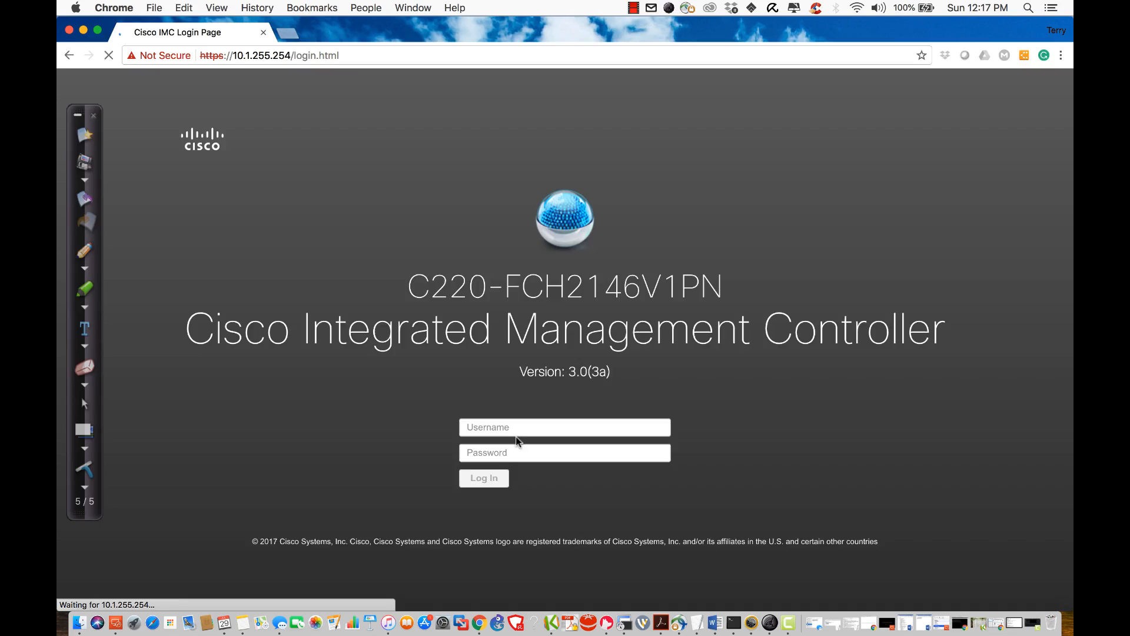
click(565, 427)
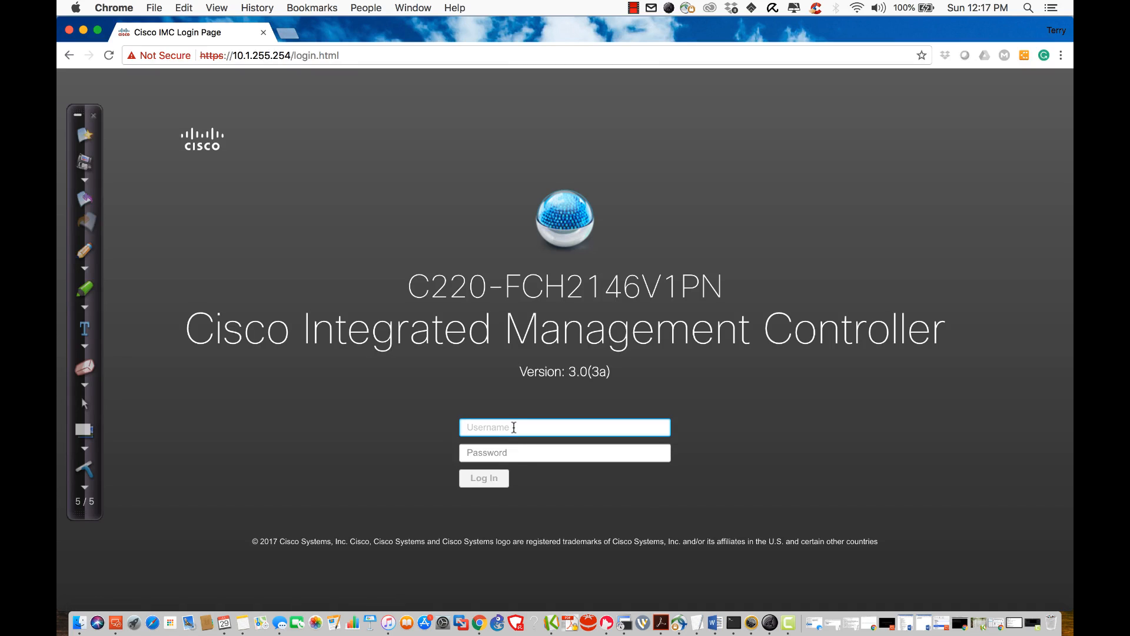
text(admin)
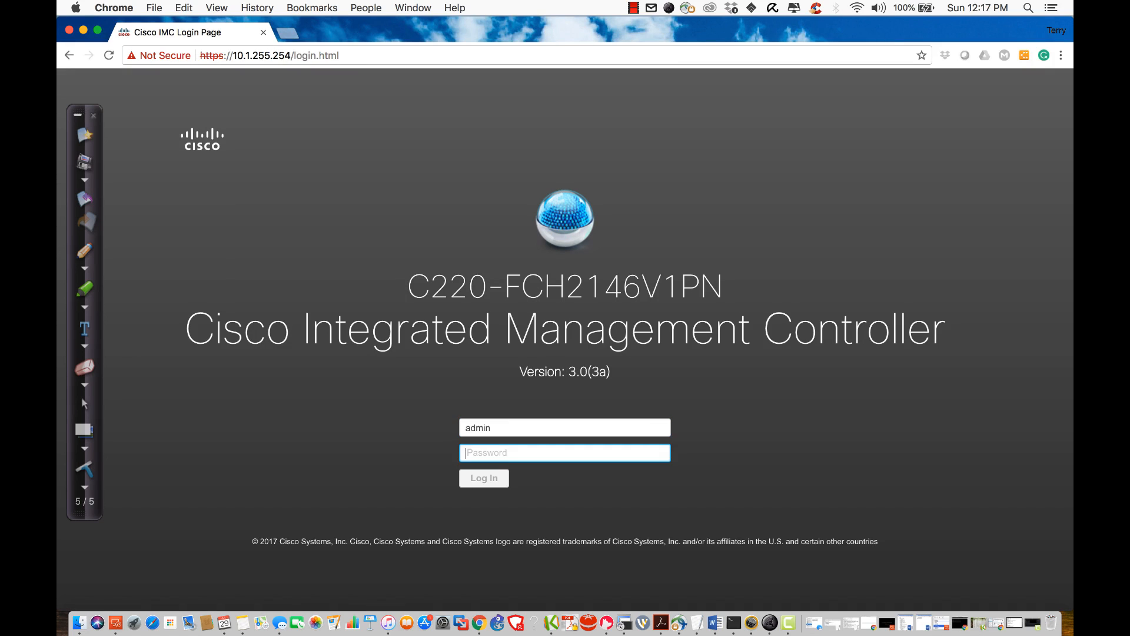
text(•••••)
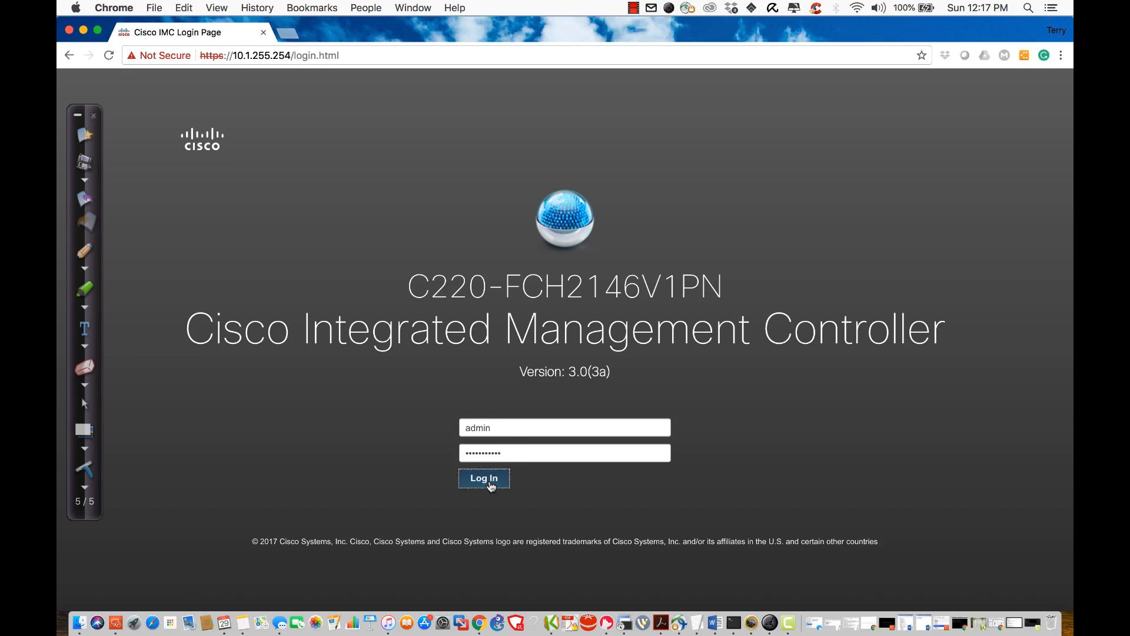
click(484, 479)
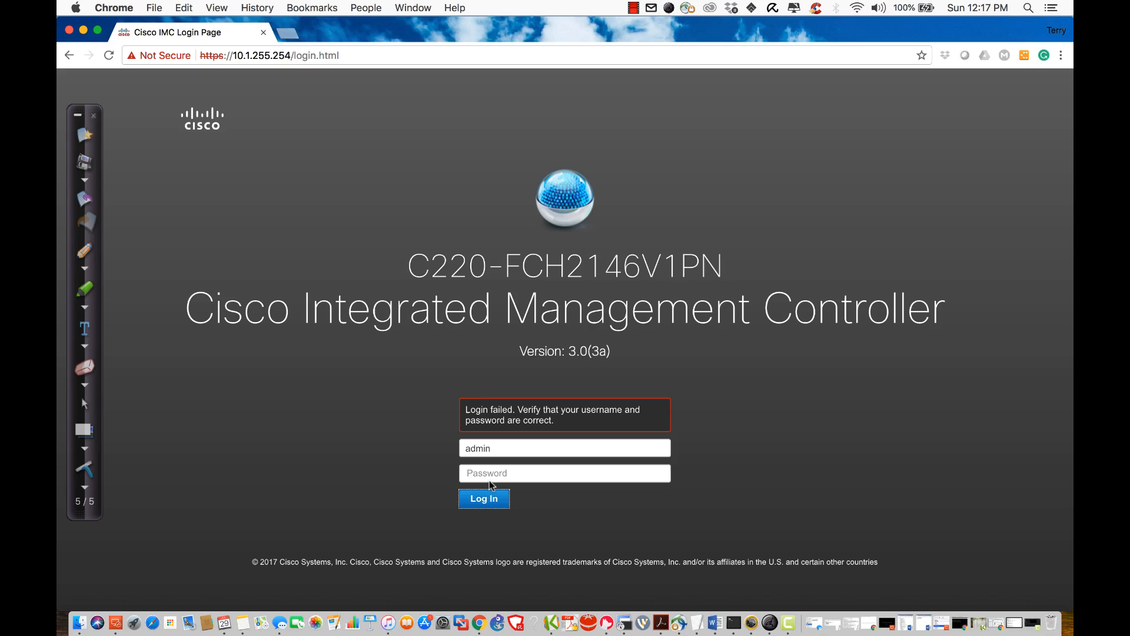
Step: Re-enter the password and submit the CIMC login again
click(565, 473)
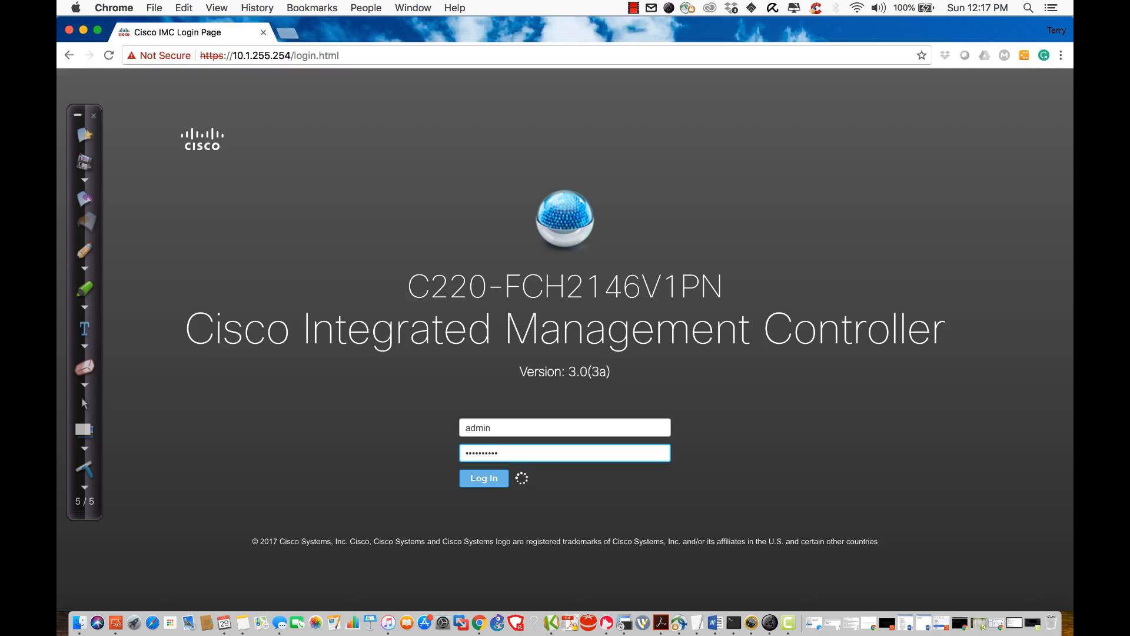
click(484, 478)
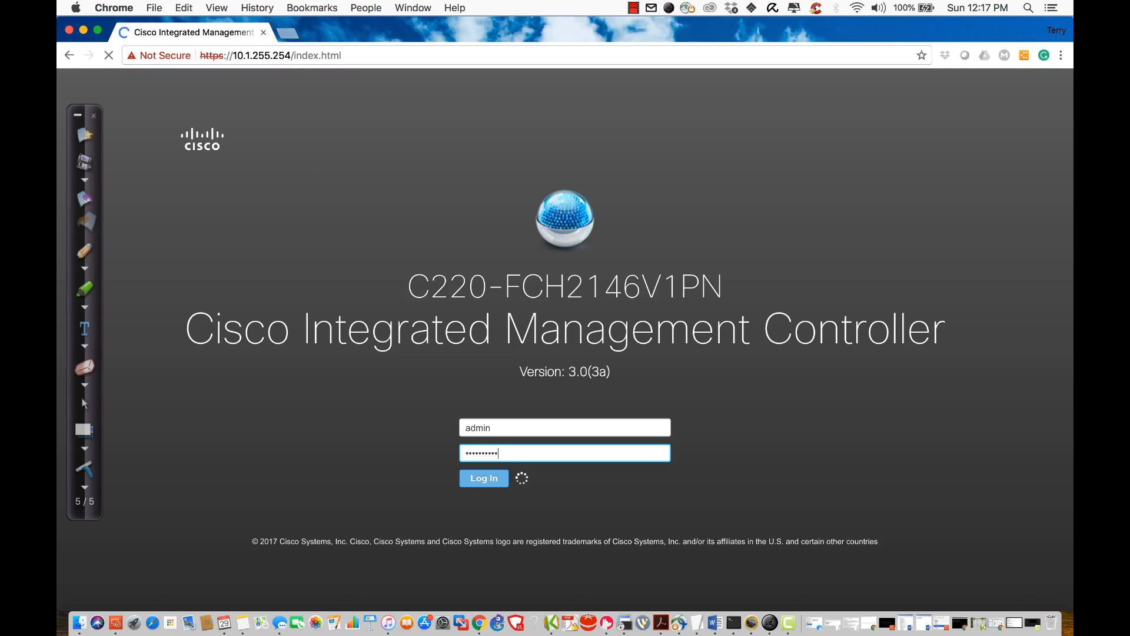
Step: From Chassis > Summary, launch the HTML KVM console for the server
click(482, 479)
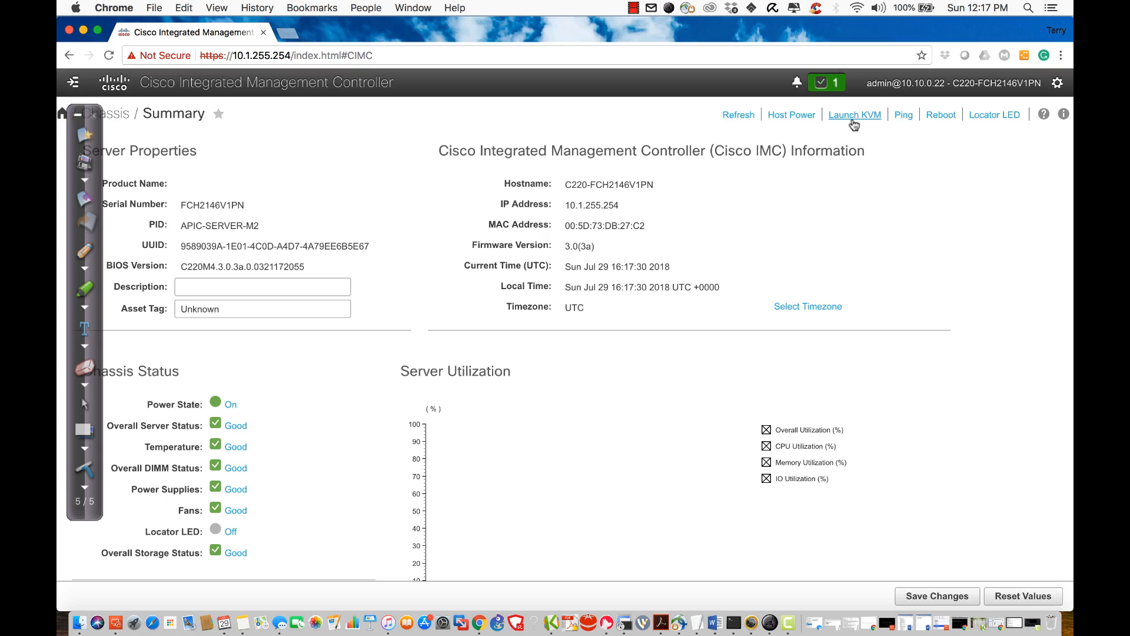
click(855, 115)
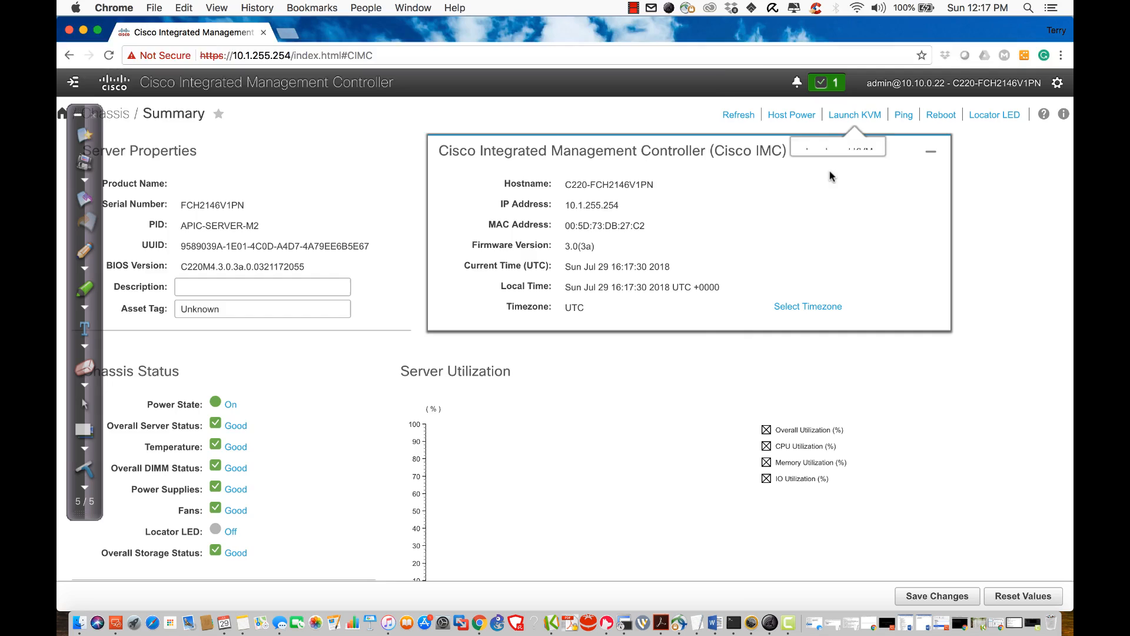
click(855, 115)
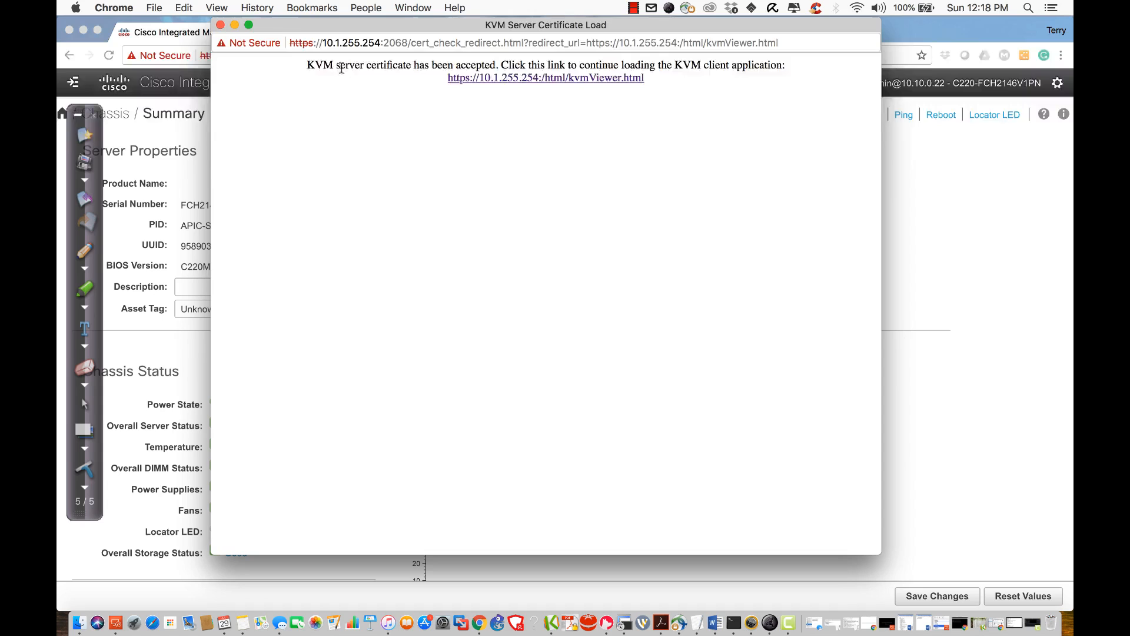
mouse_move(546, 77)
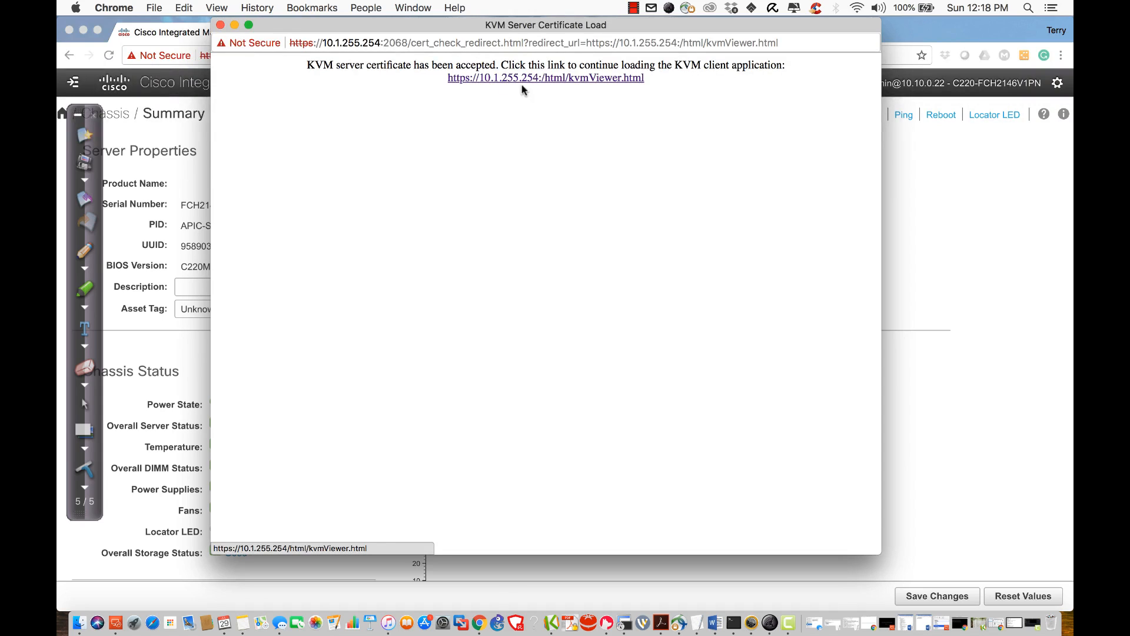
Step: Follow the kvmViewer link so the KVM Console viewer loads
click(545, 77)
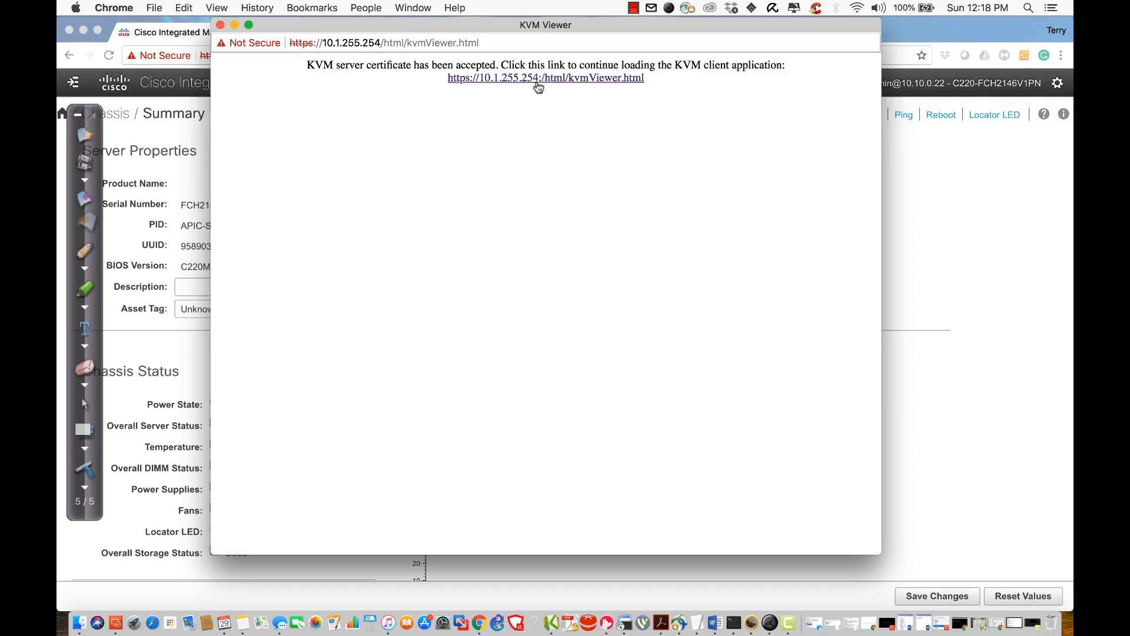
click(545, 78)
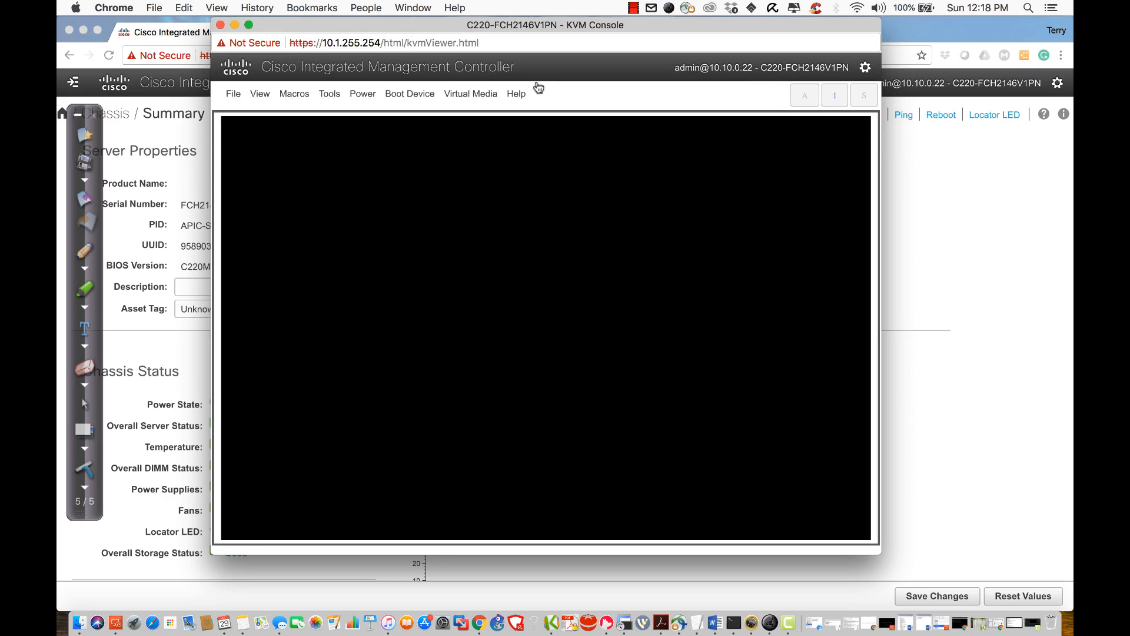
mouse_move(527, 237)
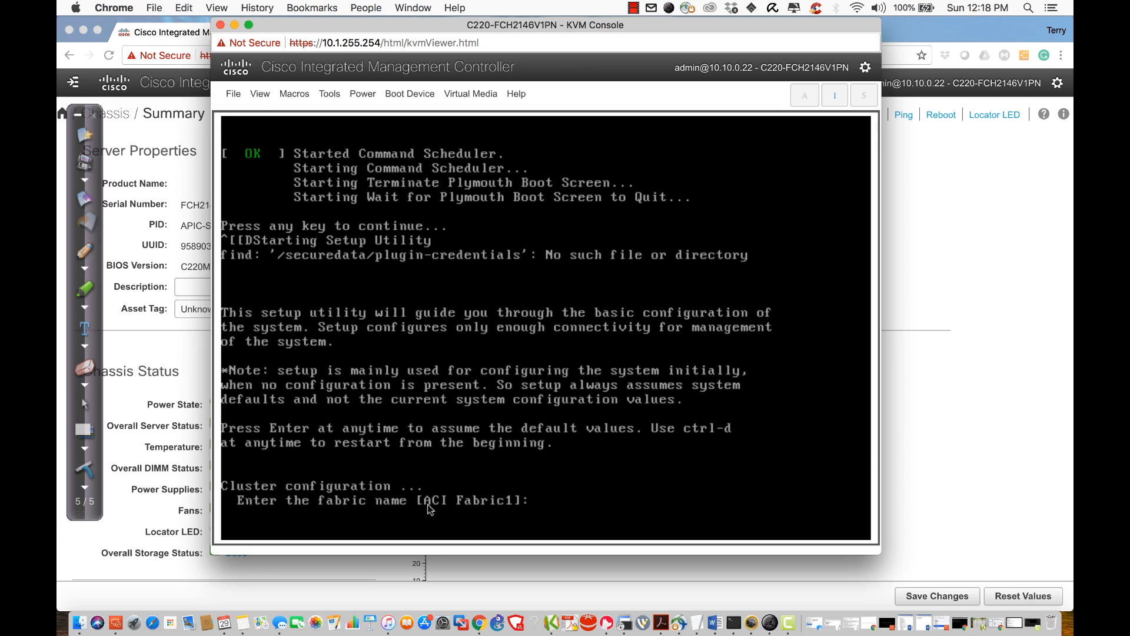
mouse_move(520, 491)
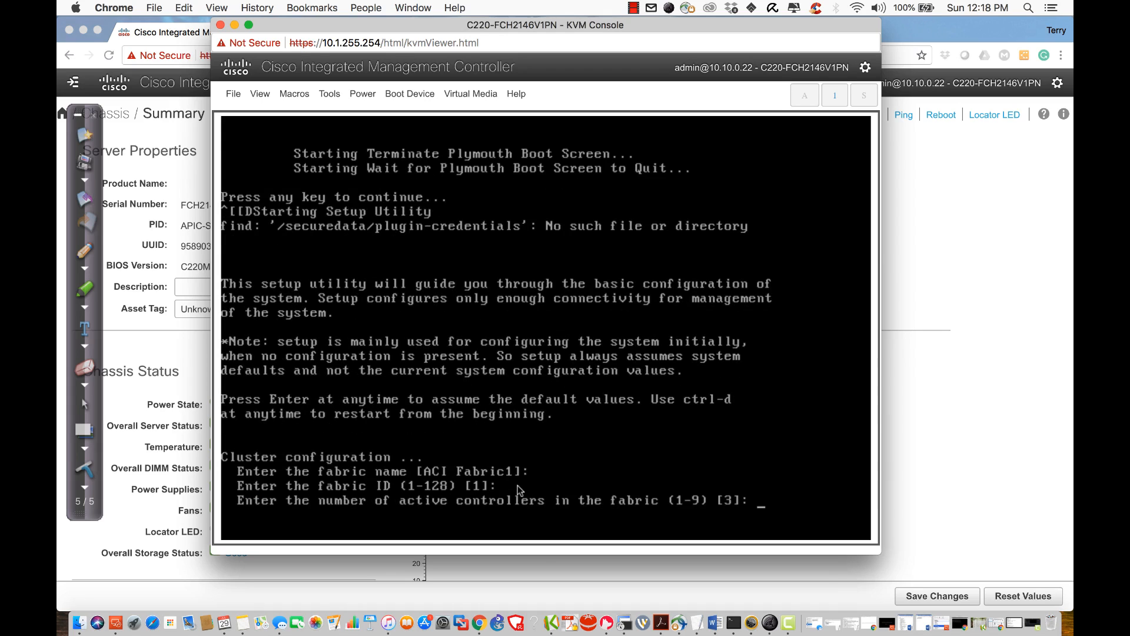
mouse_move(433, 505)
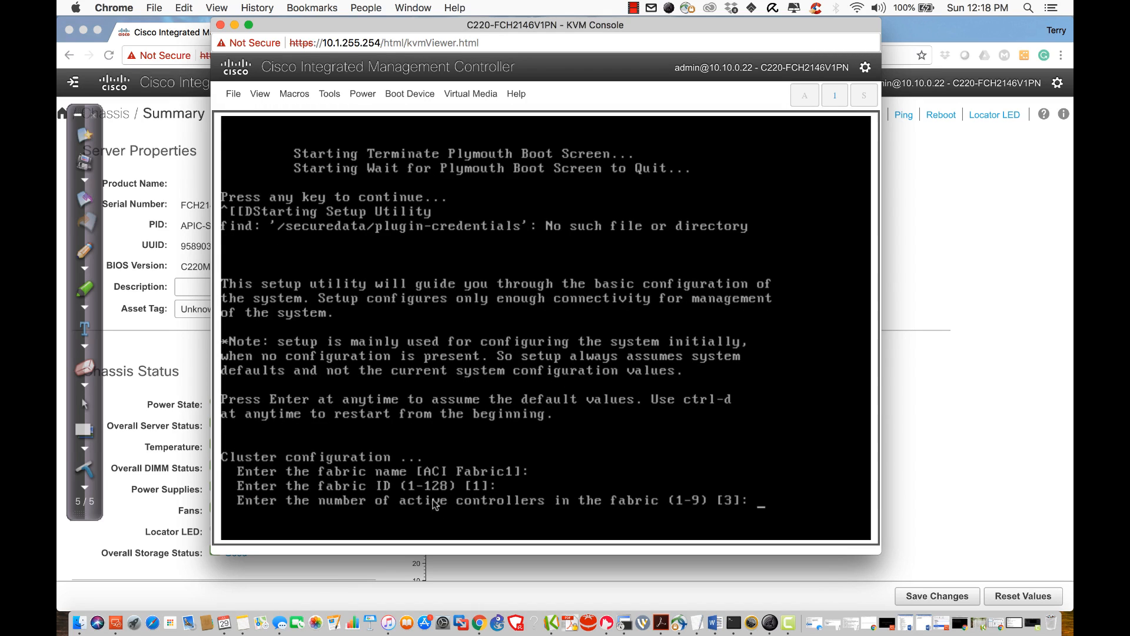
mouse_move(706, 503)
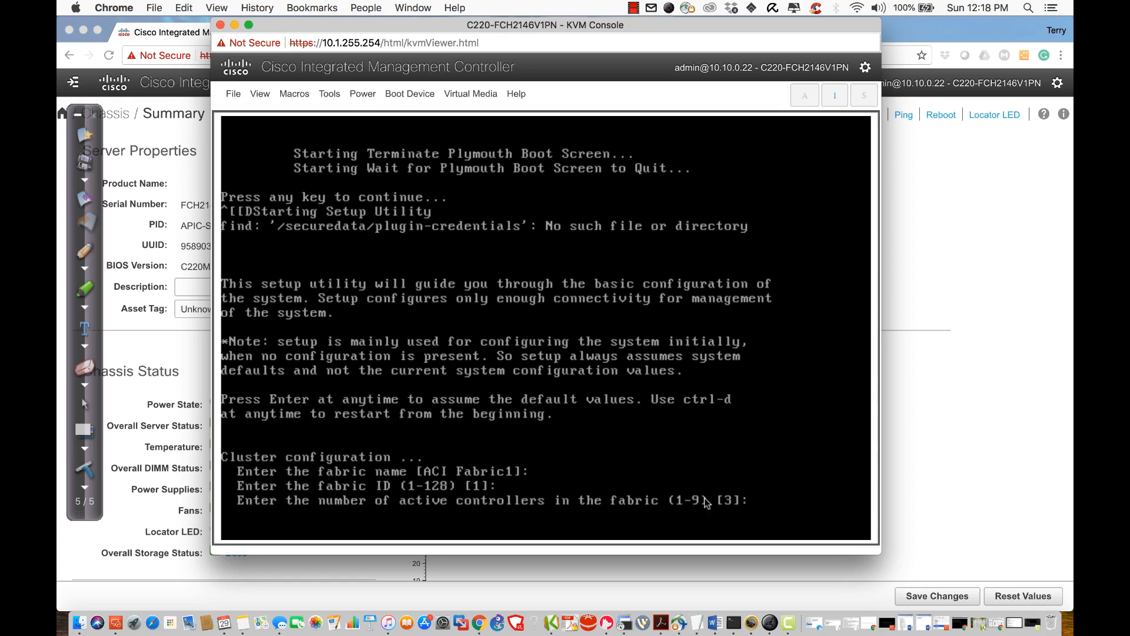
mouse_move(710, 508)
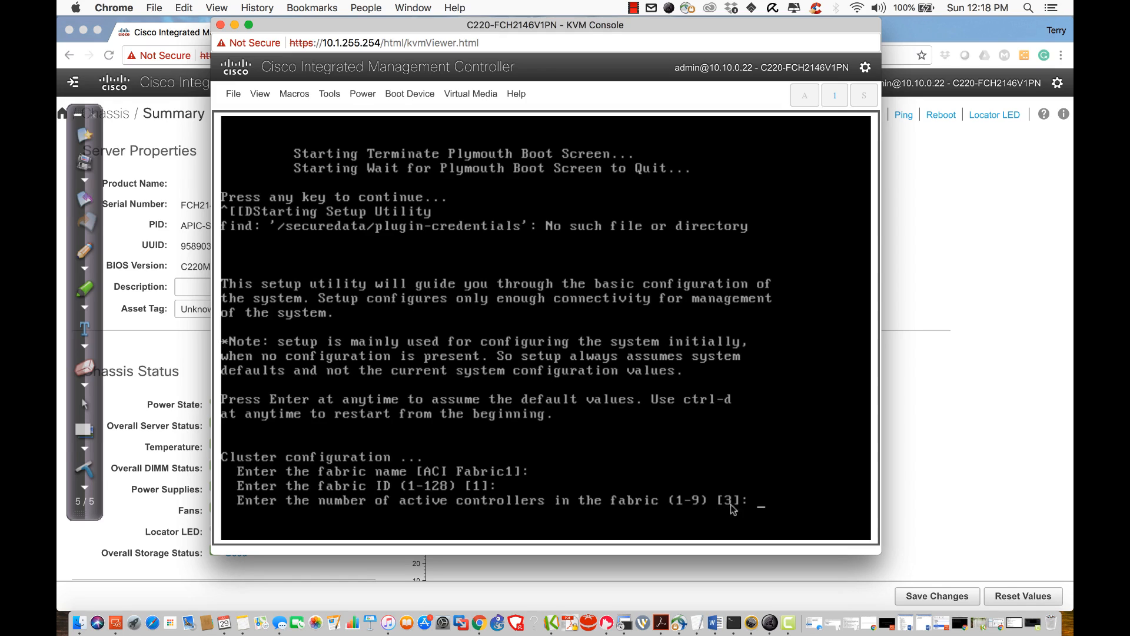
Step: Keep default fabric name and ID and enter 1 active controller
text(1)
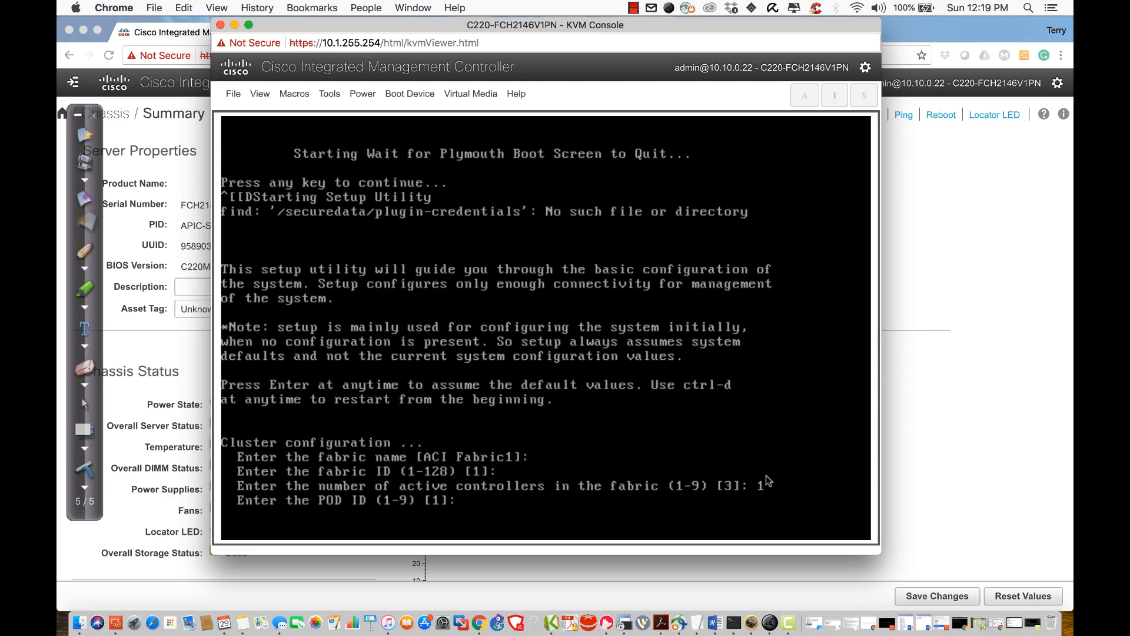
mouse_move(366, 502)
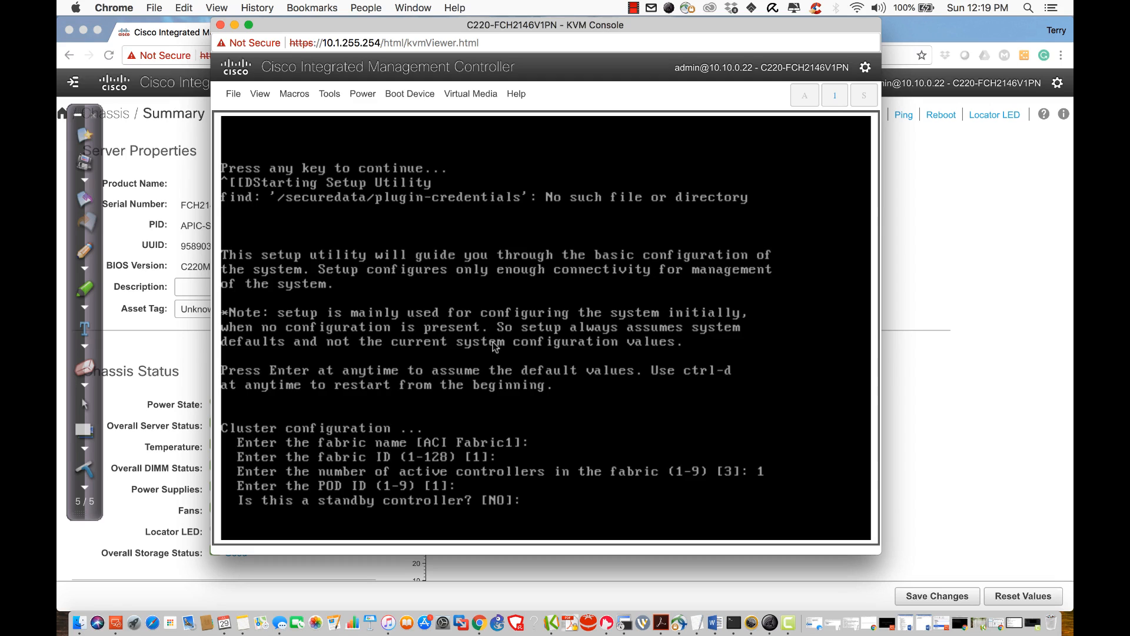
Step: Accept defaults for standby controller and controller ID, and set infra VLAN to 4
key(enter)
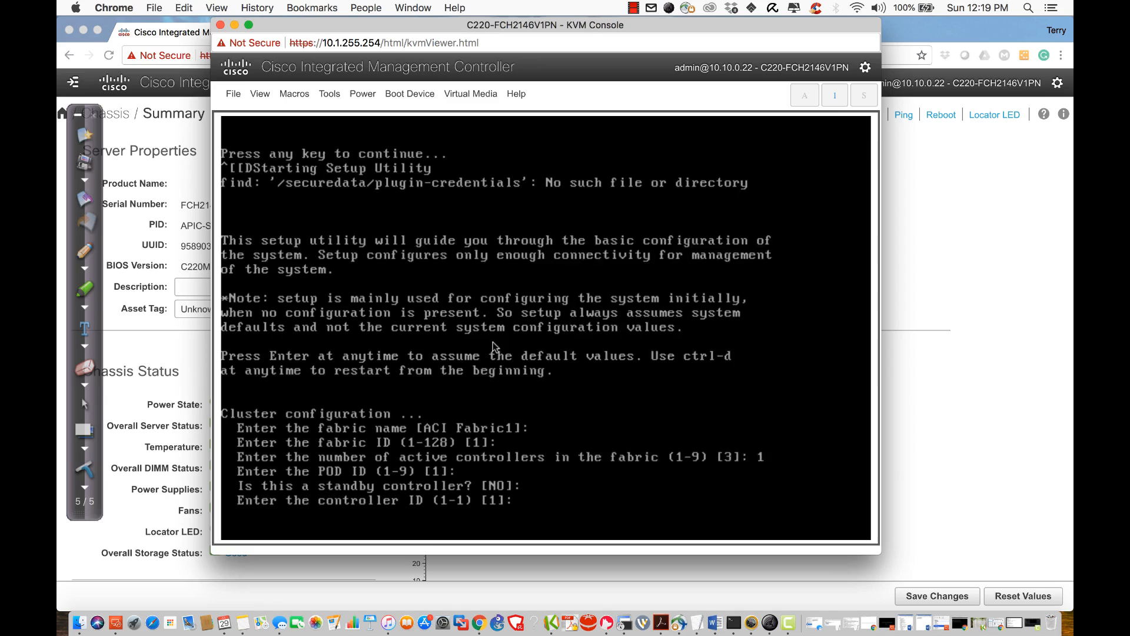
key(enter)
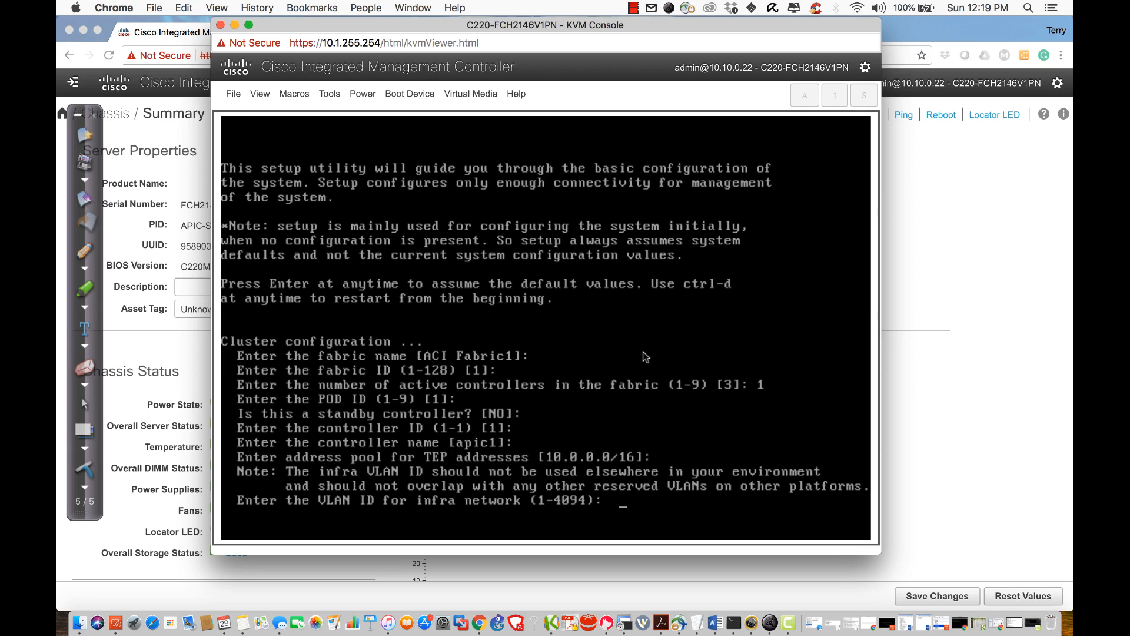
text(4)
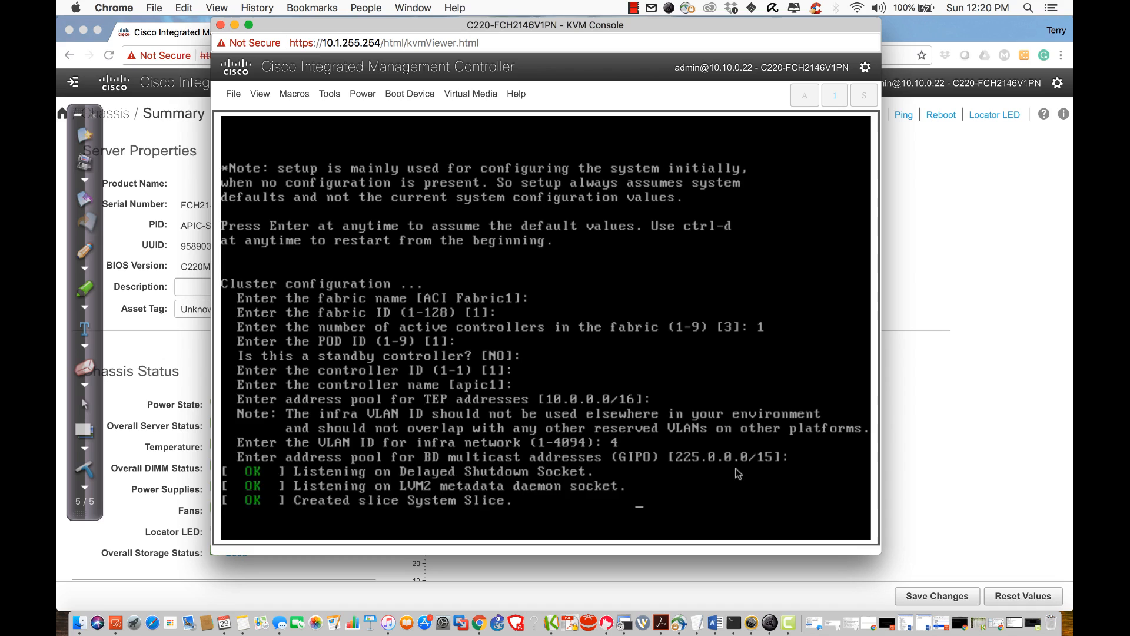
Step: Set out-of-band address 10.1.255.252/16 with gateway 10.1.0.1, keeping default speed and answering N
key(enter)
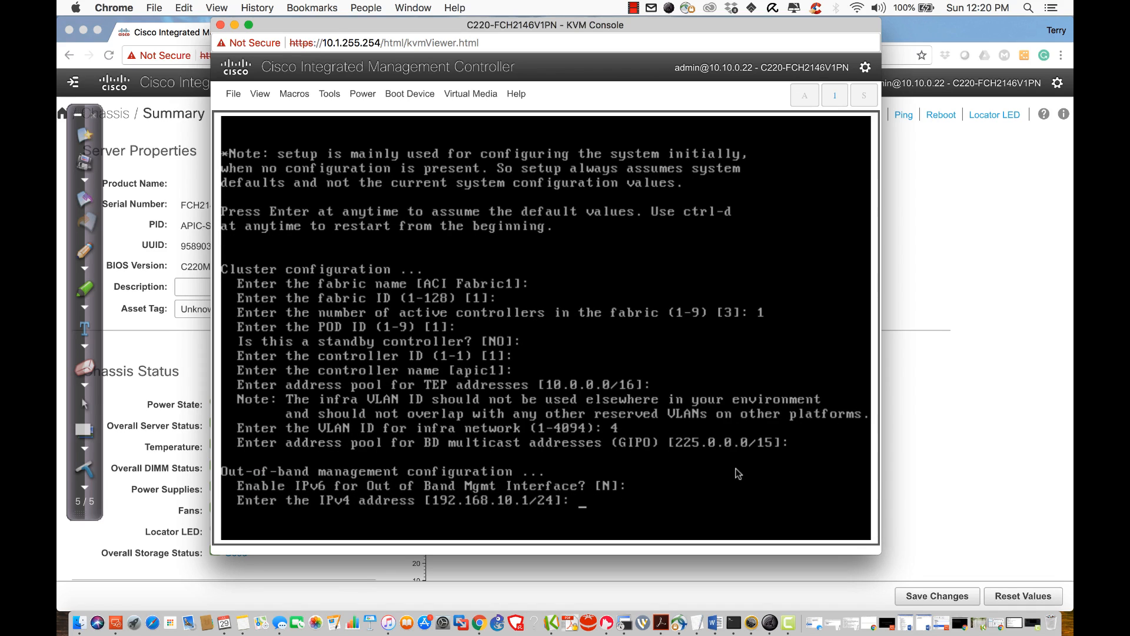
text(10)
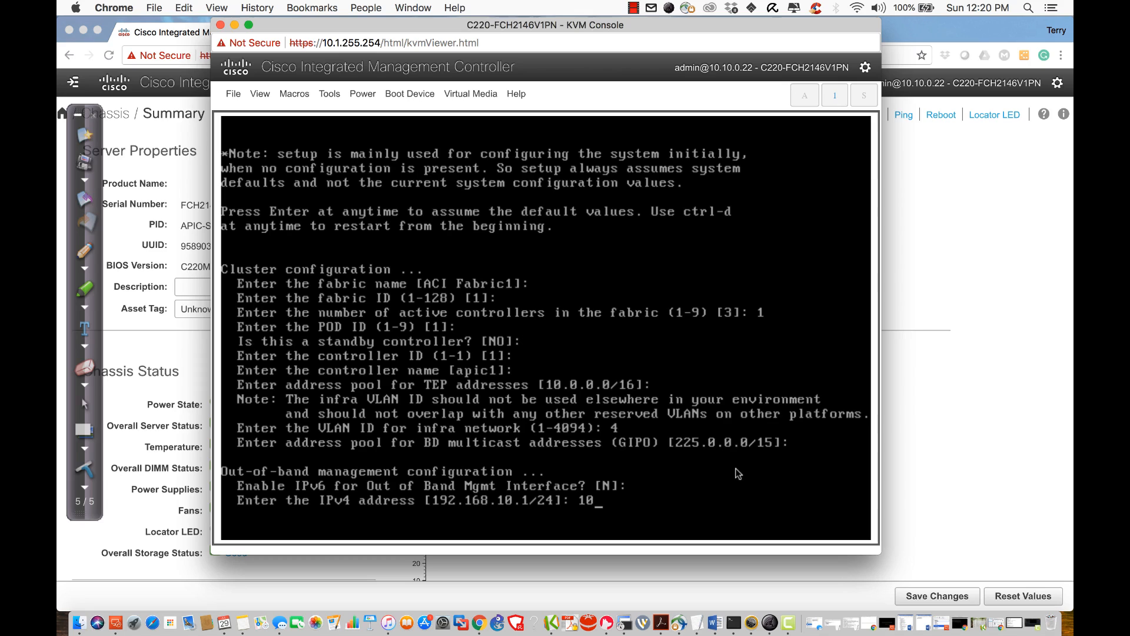
text(.1.255)
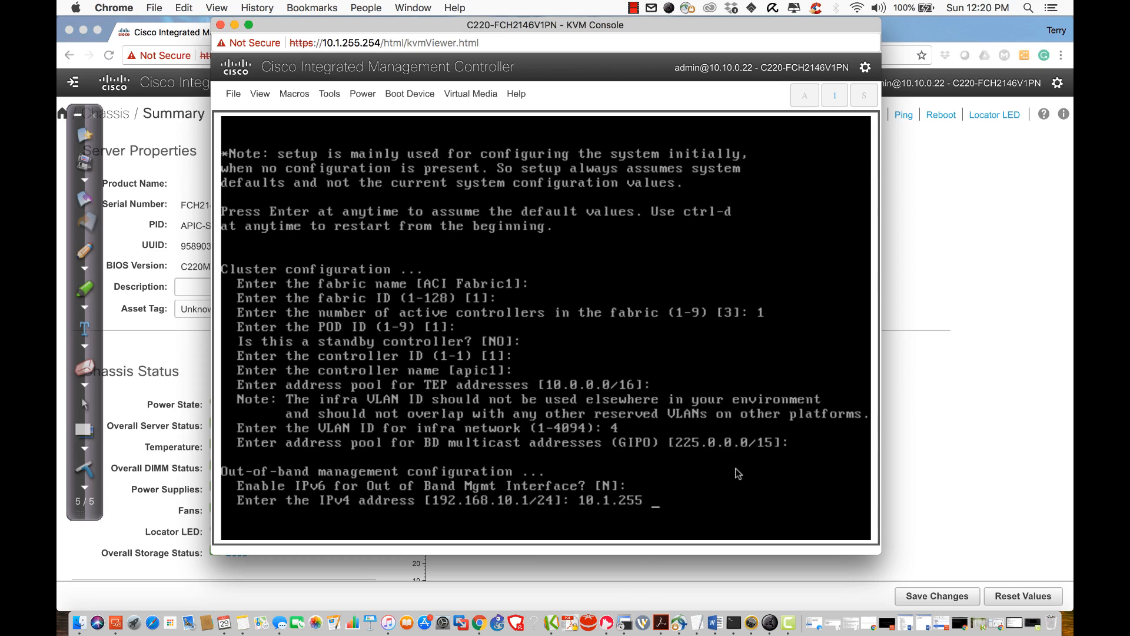
text(.252/16)
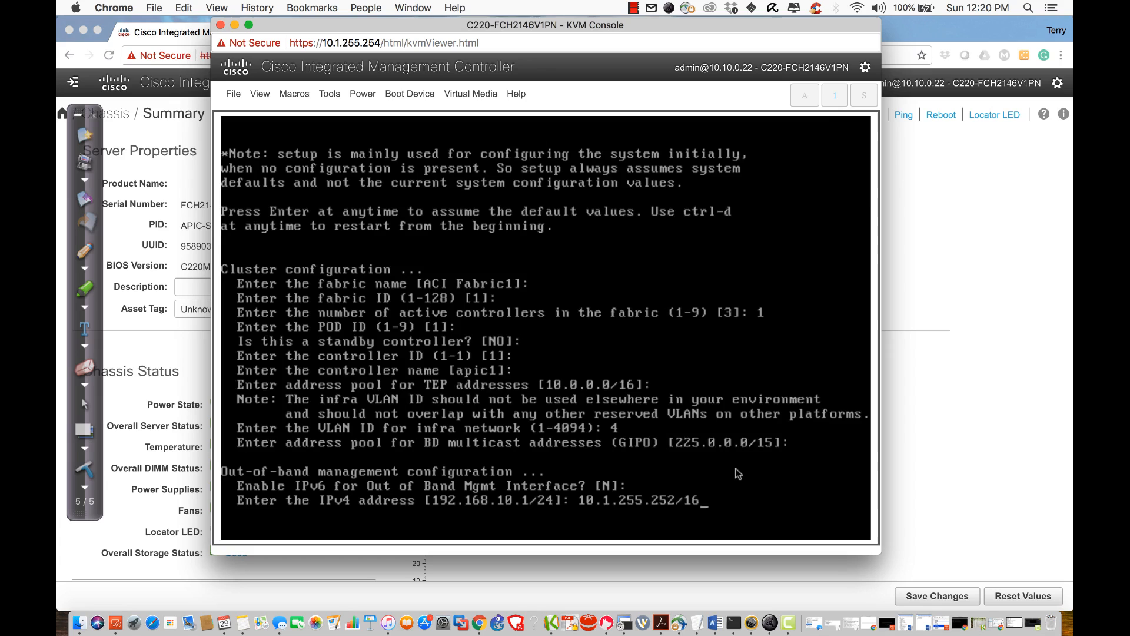
text(10.1.0.1)
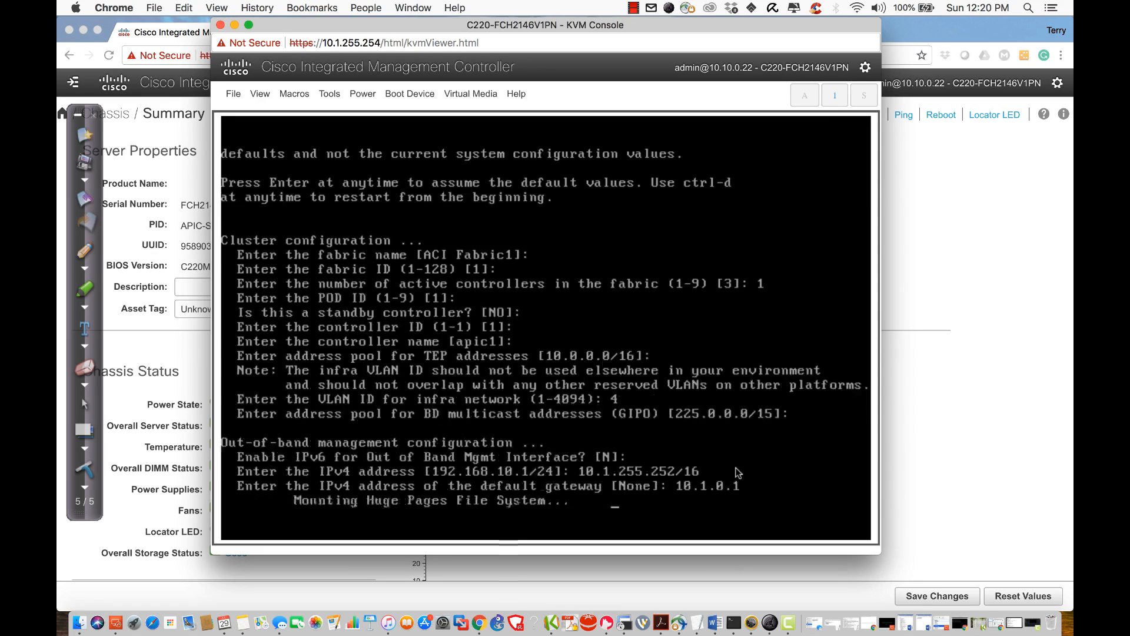
key(enter)
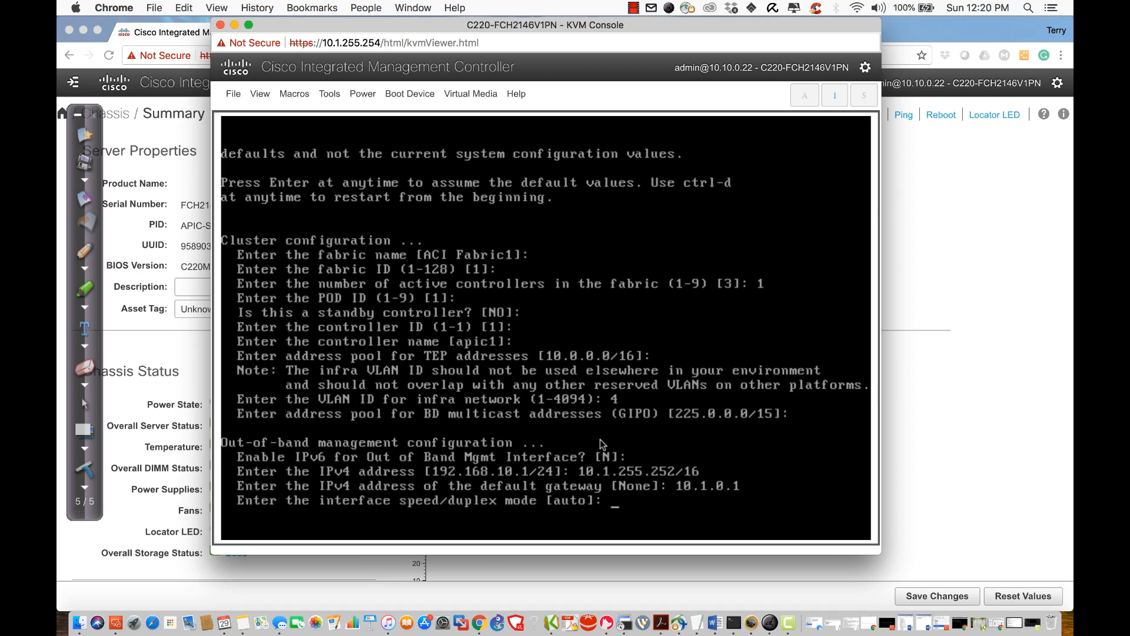
mouse_move(632, 211)
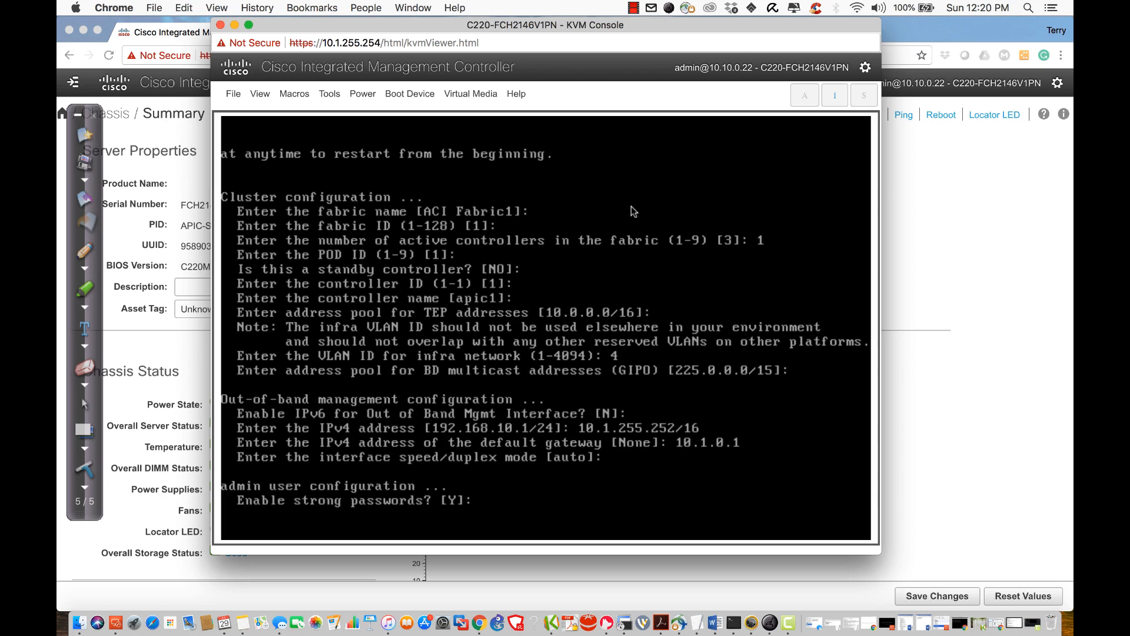
text(N)
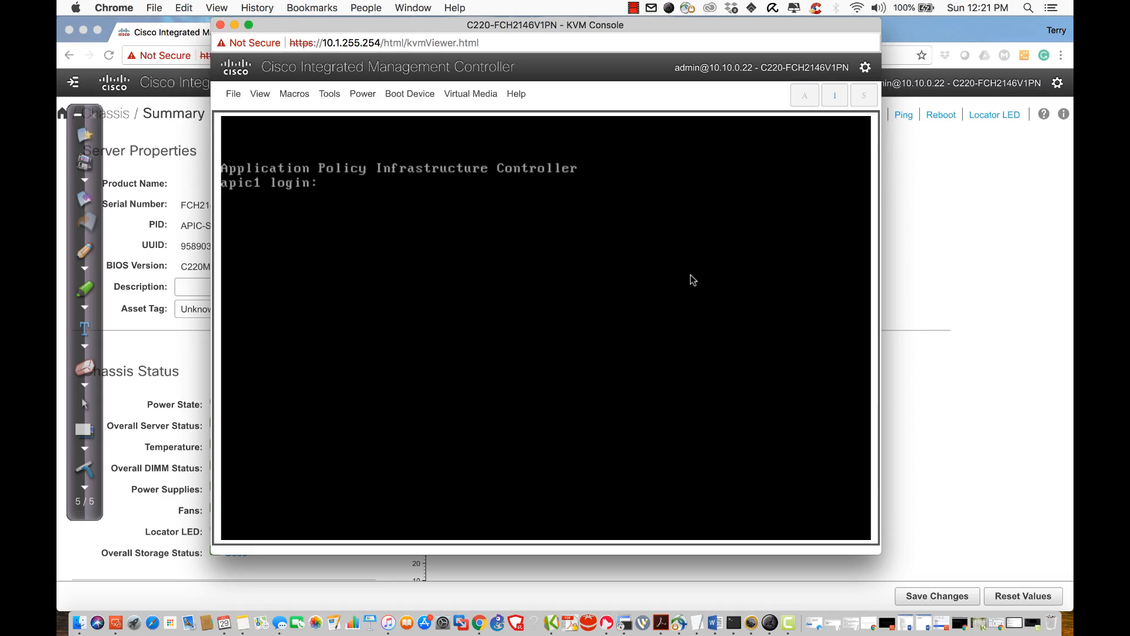
Step: Submit the admin username at the apic1 login prompt
text(admin)
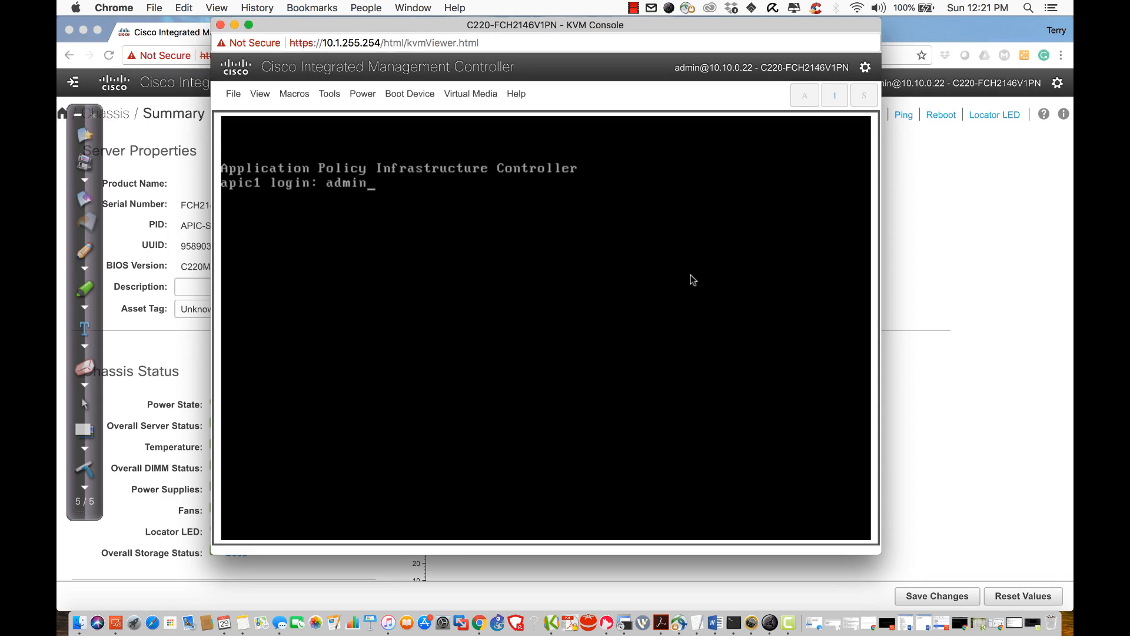
key(enter)
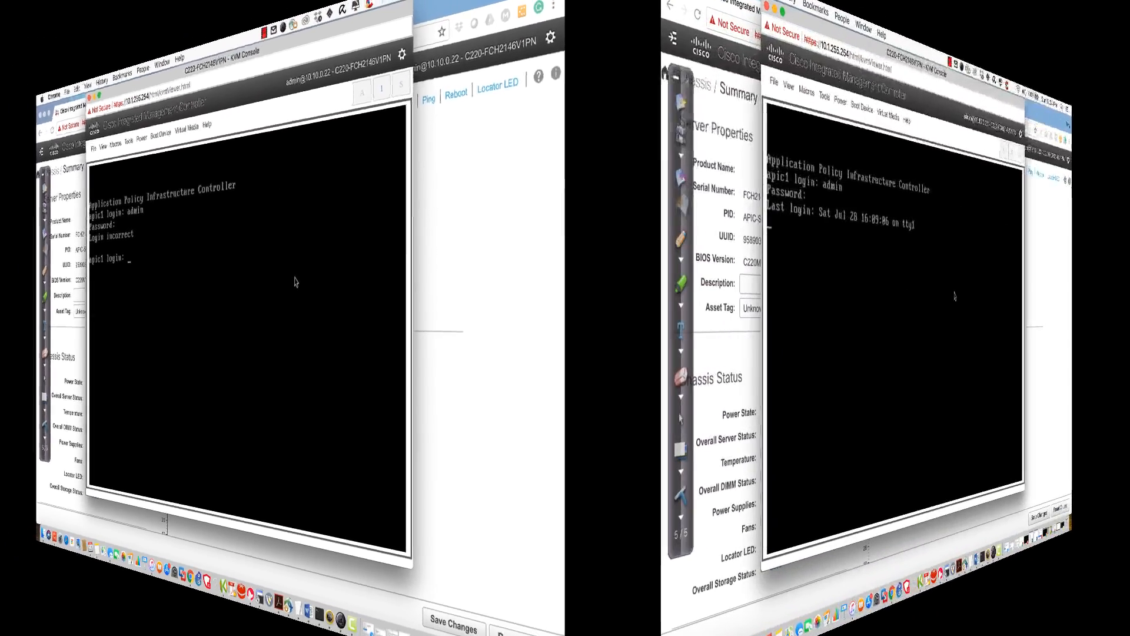
Step: Submit the admin password to reach the apic1# prompt, then move to Terminal
key(Enter)
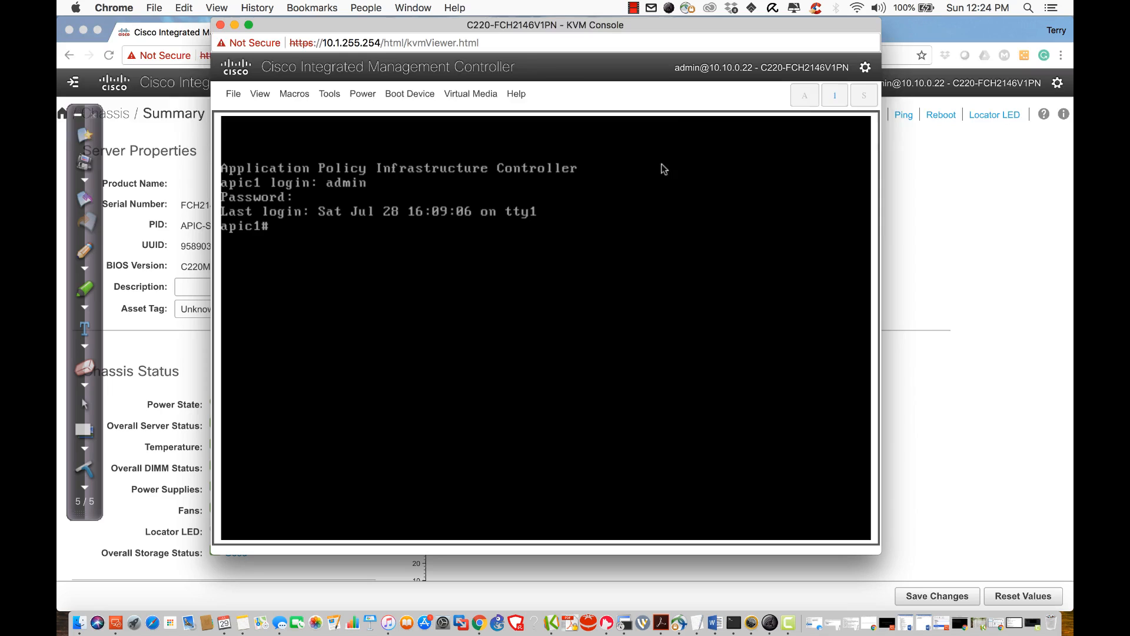
mouse_move(597, 229)
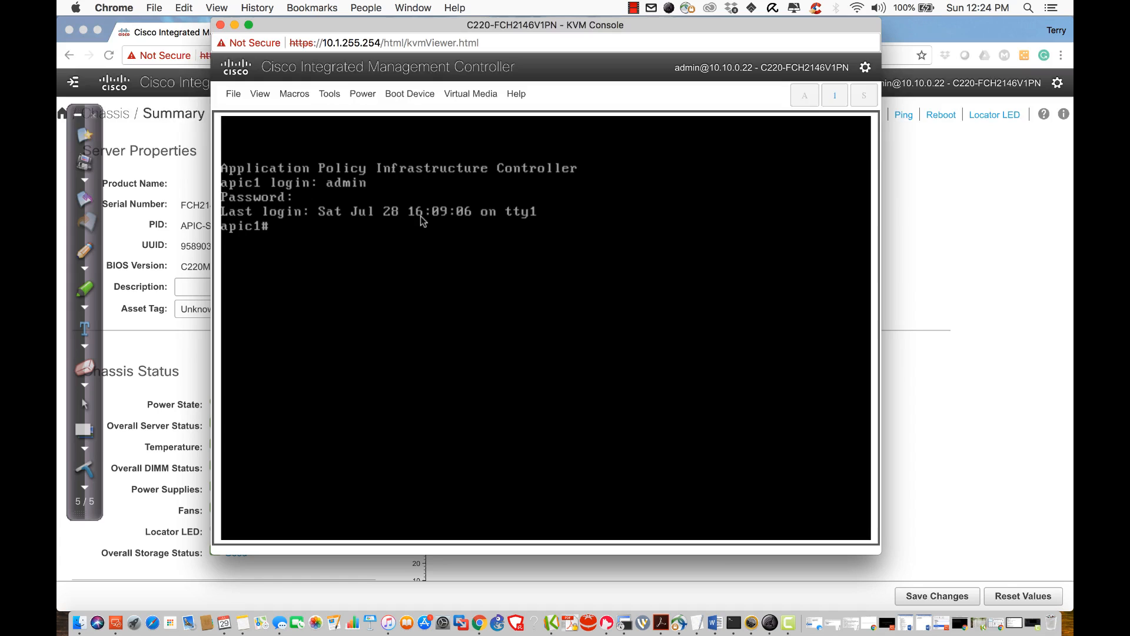
click(734, 597)
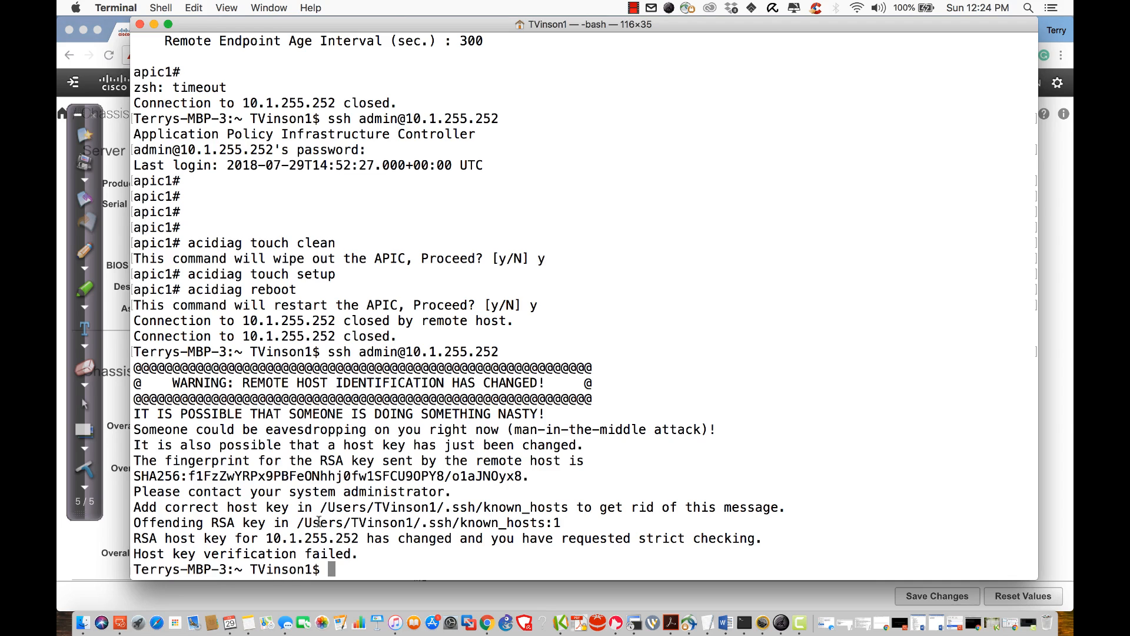
Step: Run rm -f on the stale known_hosts path copied from the SSH warning
drag(297, 523, 537, 523)
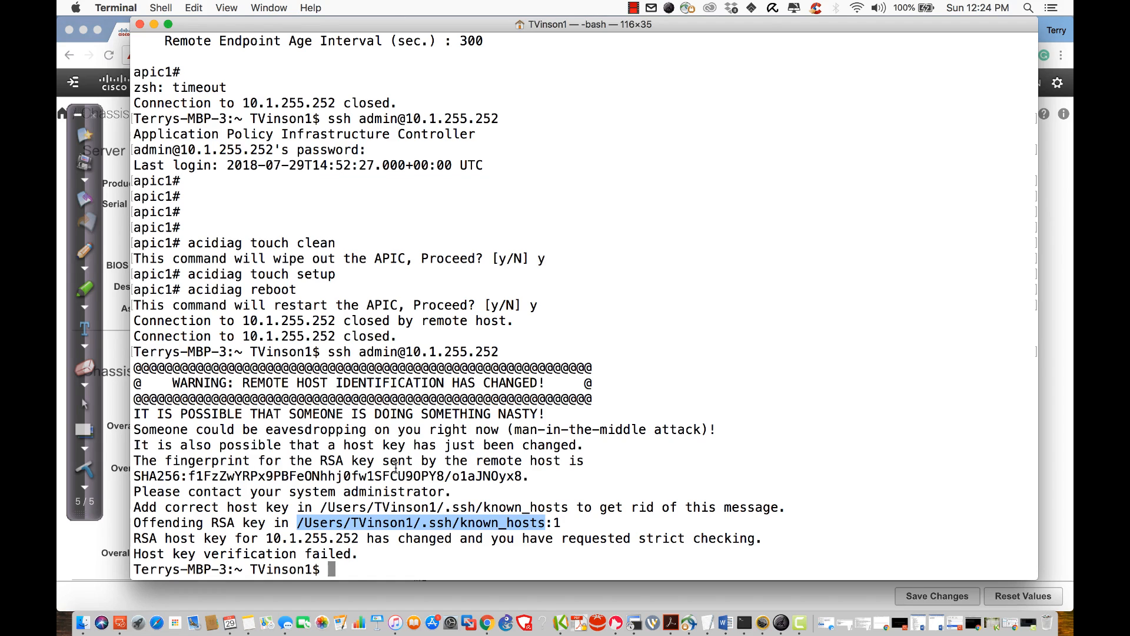
text(rm -)
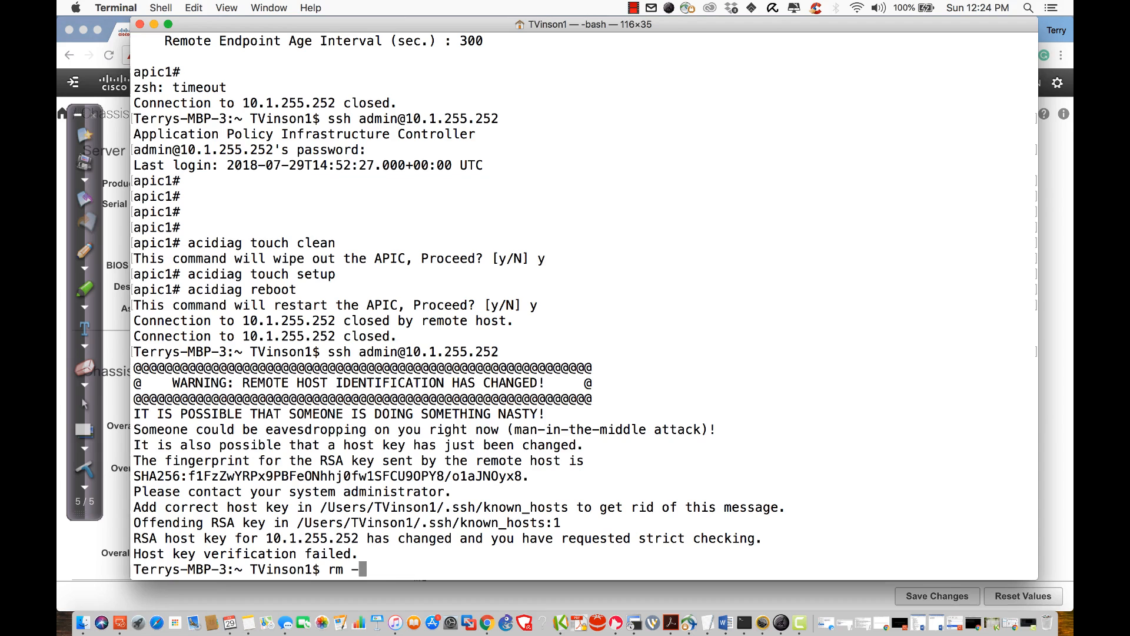
text(f)
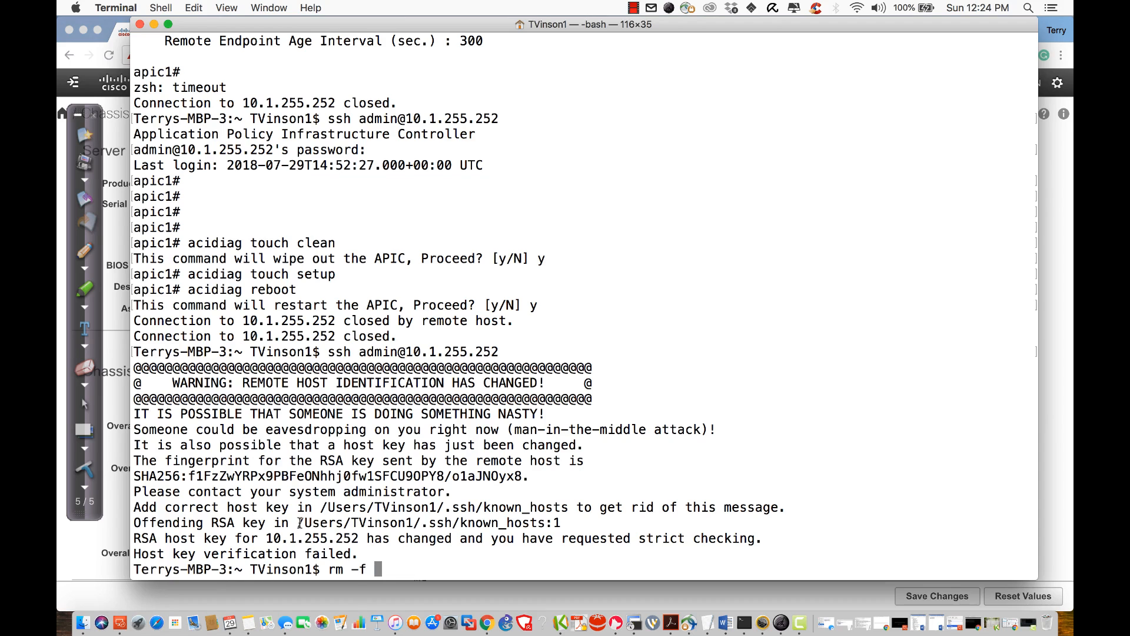
double_click(426, 522)
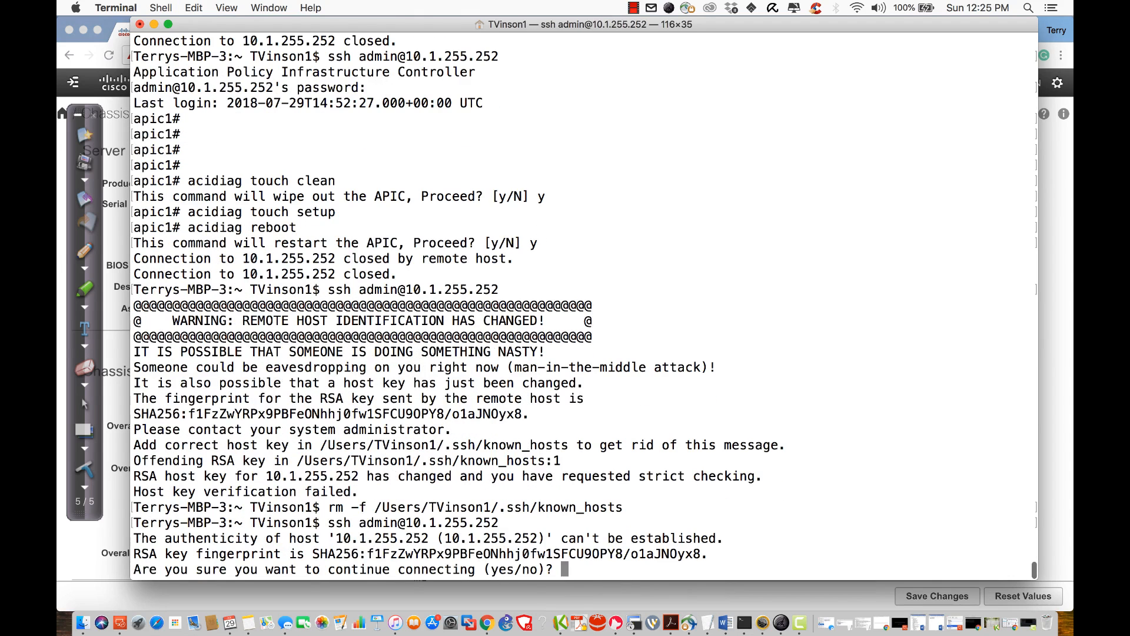
Step: Answer yes to accept the APIC's new host key and continue the admin SSH login to apic1
text(yes)
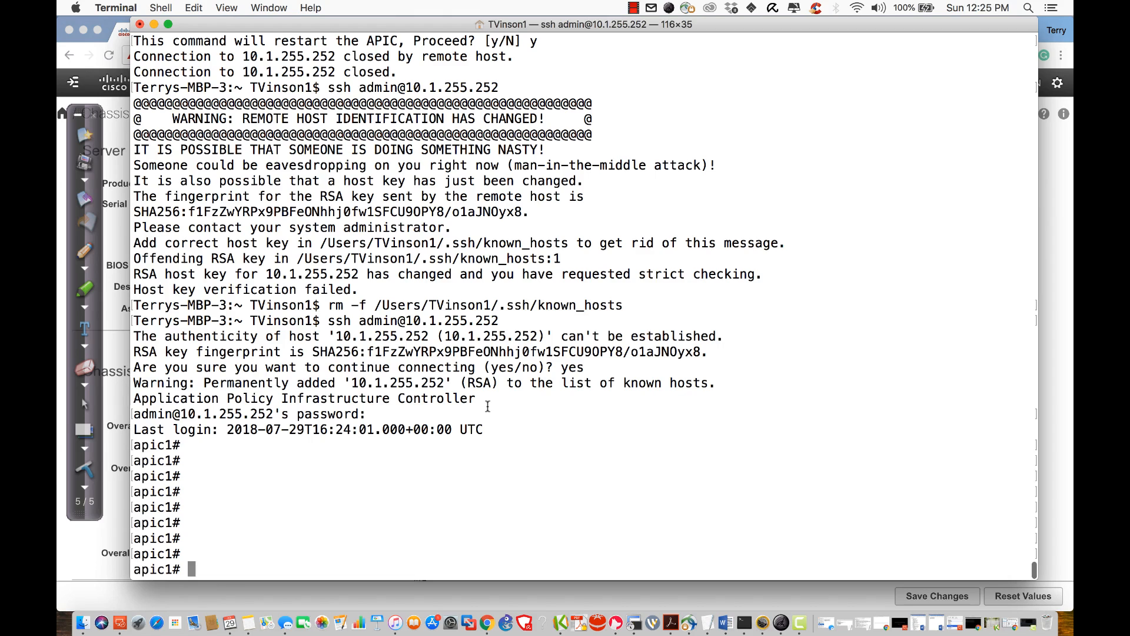
mouse_move(233, 531)
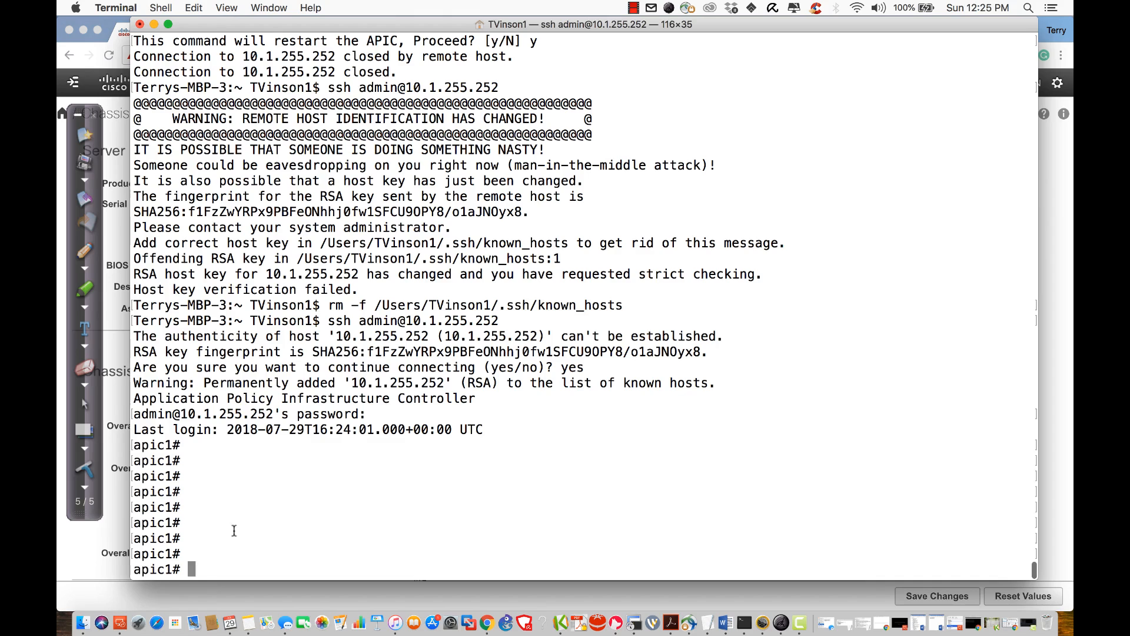
mouse_move(391, 492)
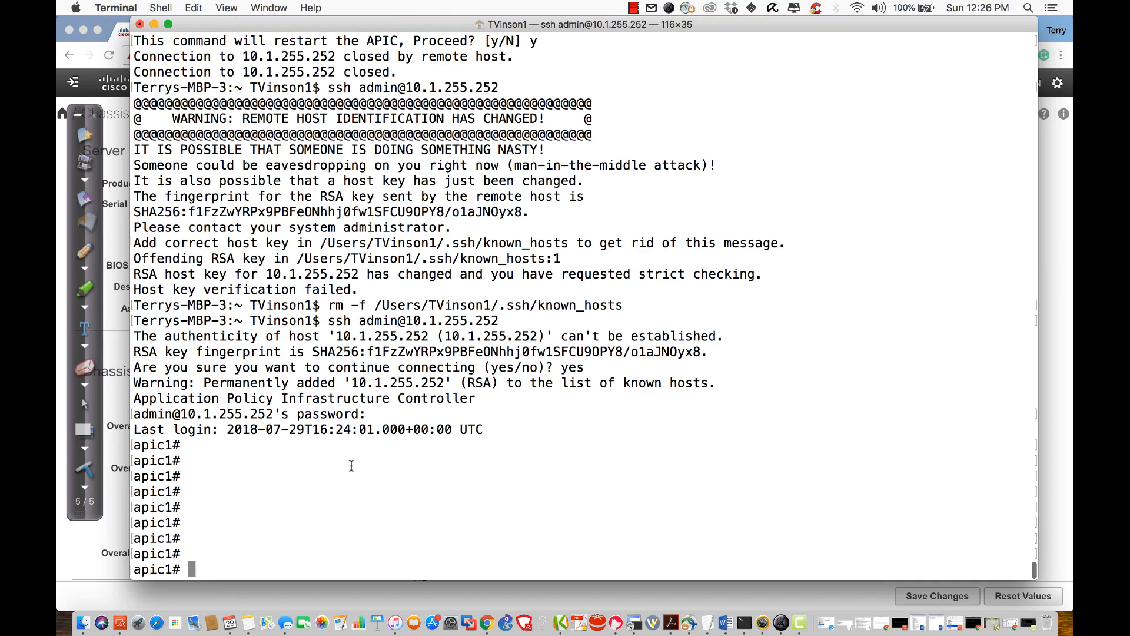
Step: Run 'show switch' on apic1; the returned switch table lists no discovered switches
text(show)
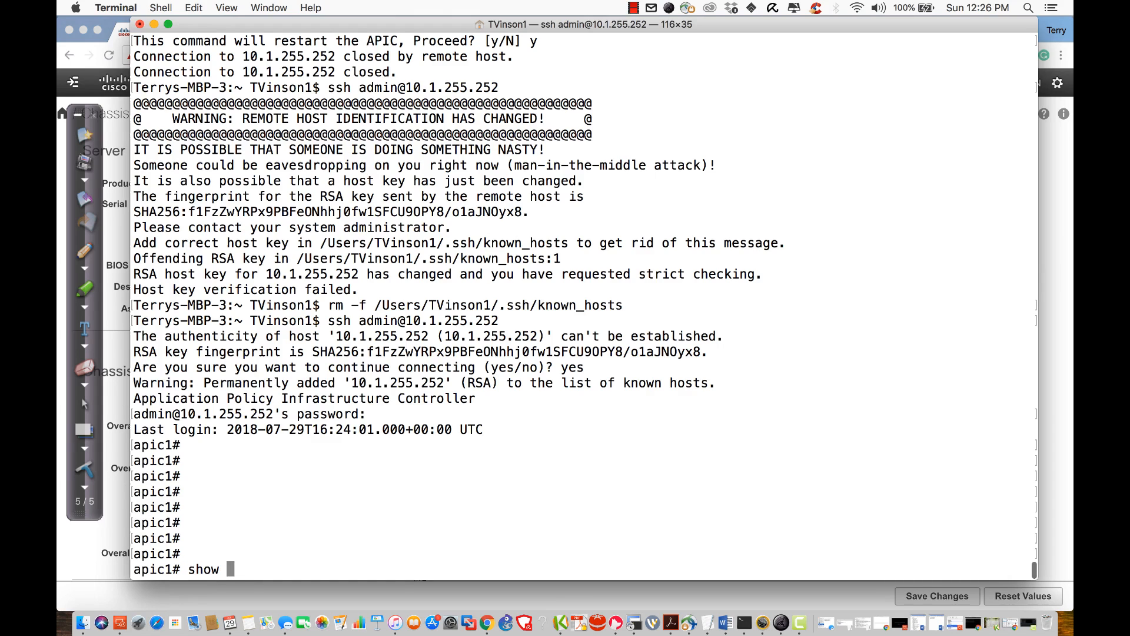
text(switch)
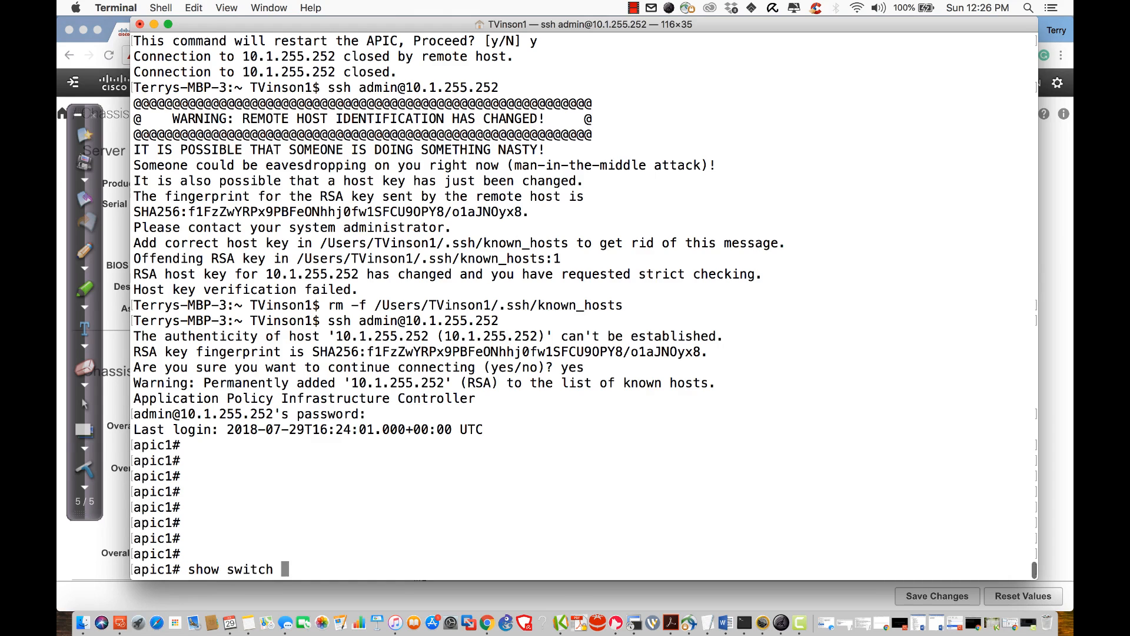
key(enter)
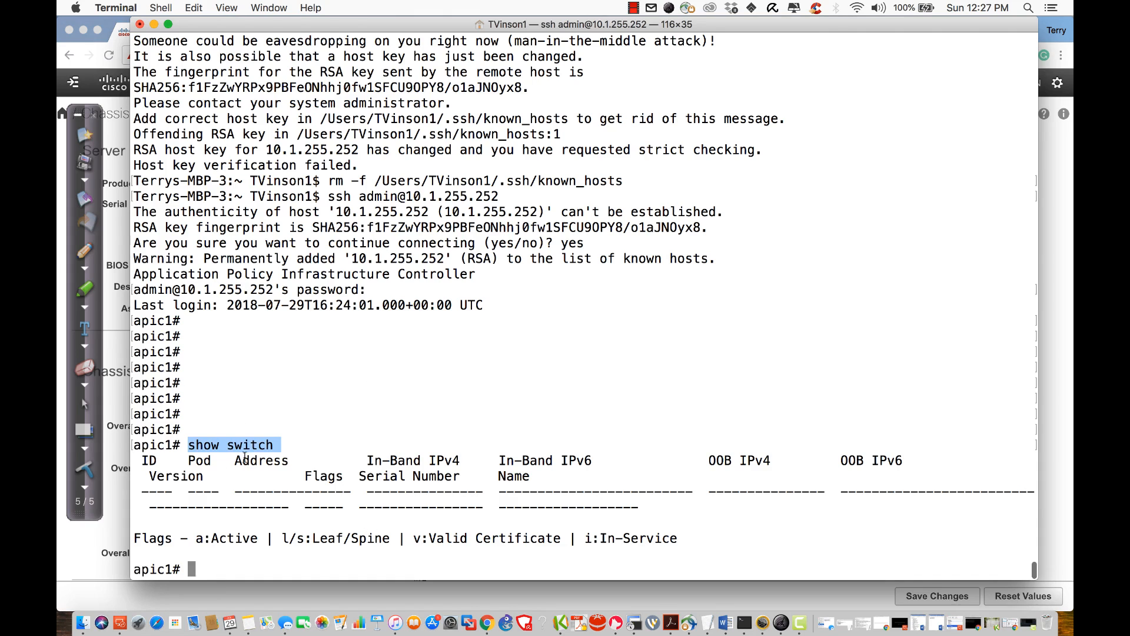
click(299, 423)
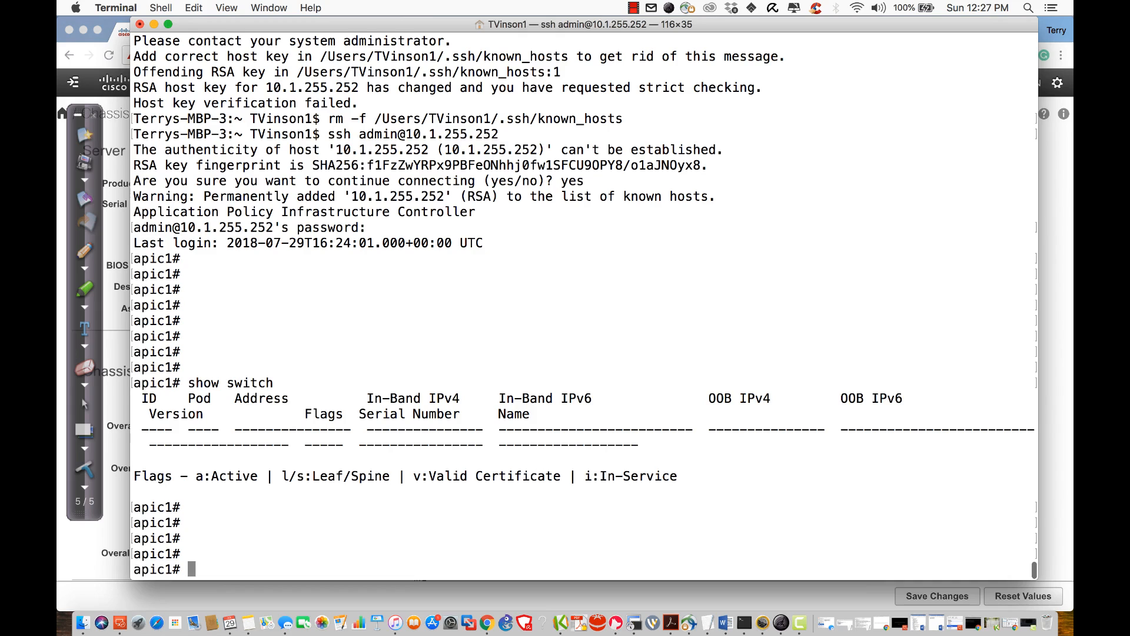
Step: Run 'acidiag fnvread' on apic1, listing one unknown node with serial FDO21430T21
text(acid)
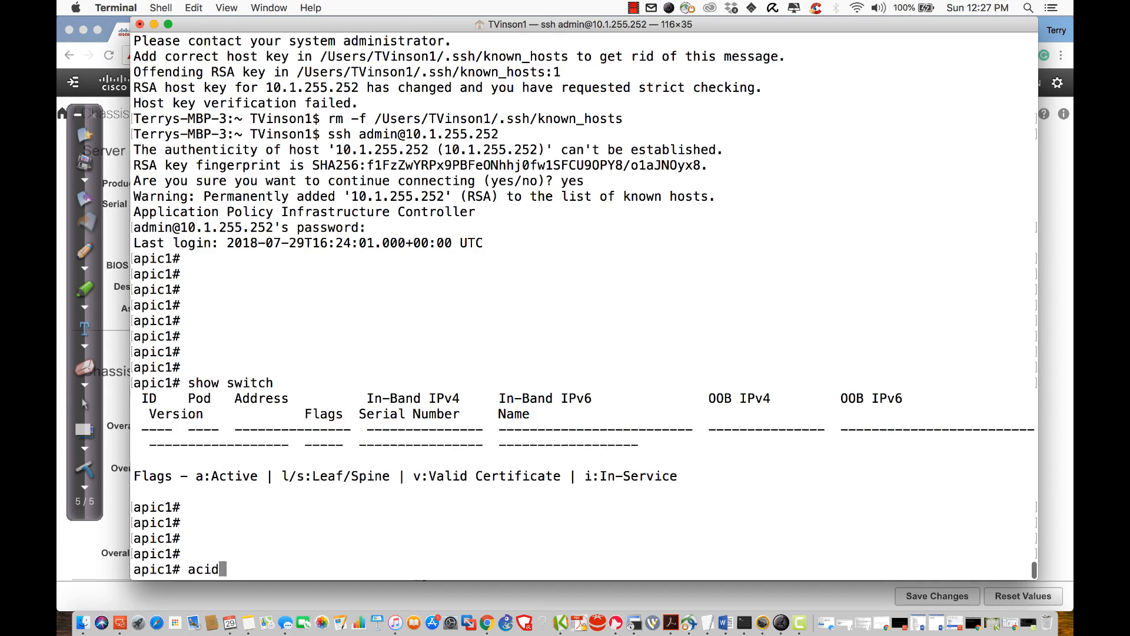
text(ag)
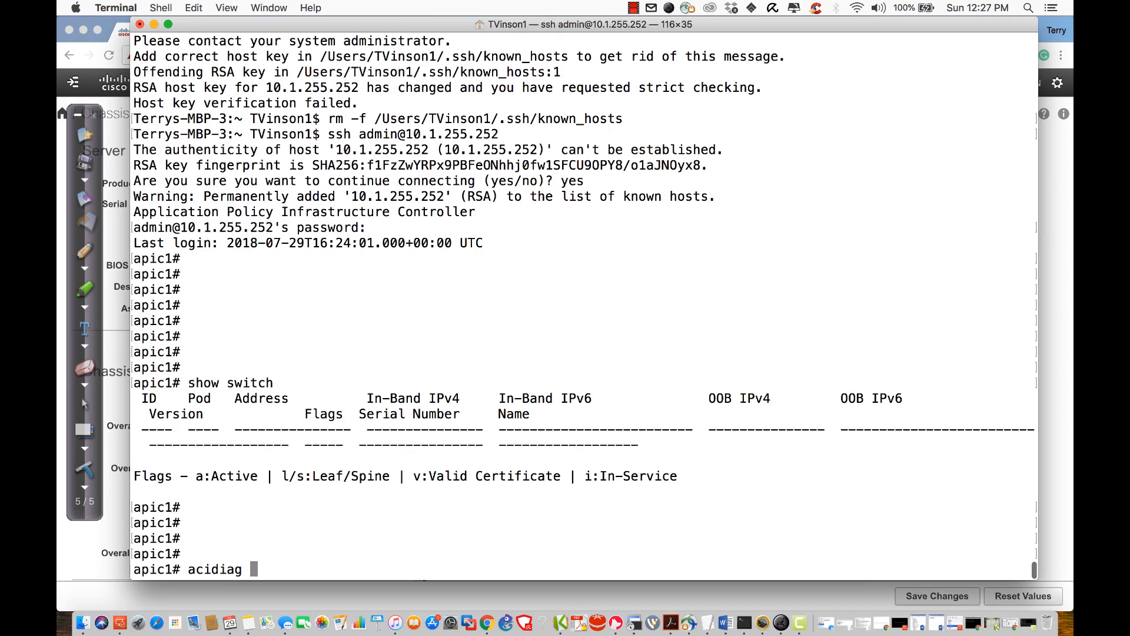
text(fv)
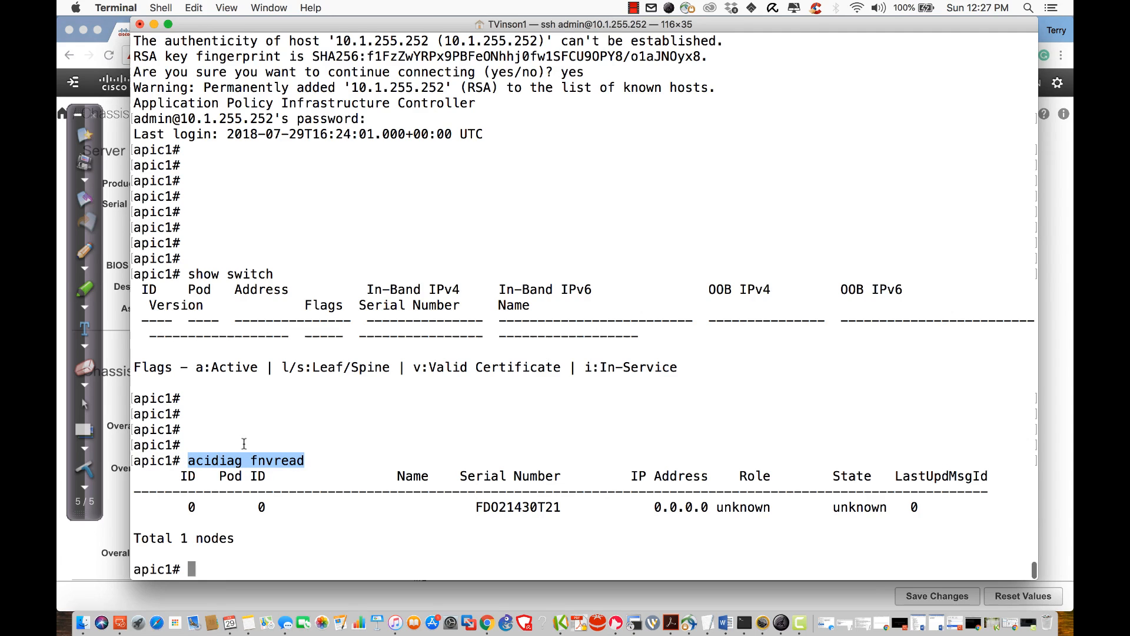
mouse_move(287, 467)
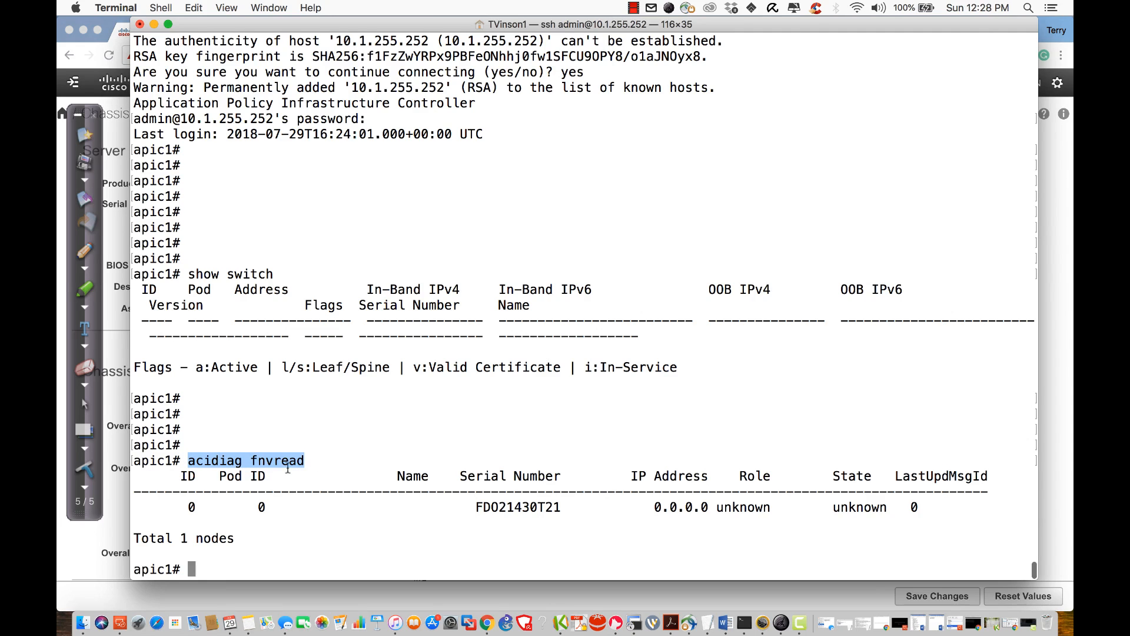
mouse_move(325, 478)
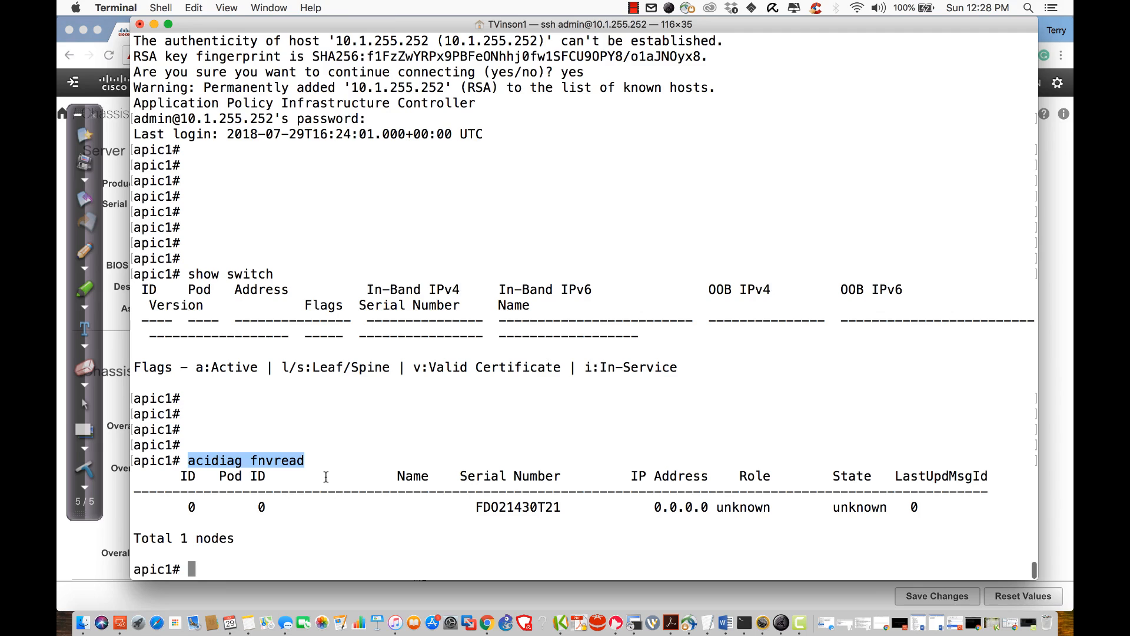
mouse_move(475, 507)
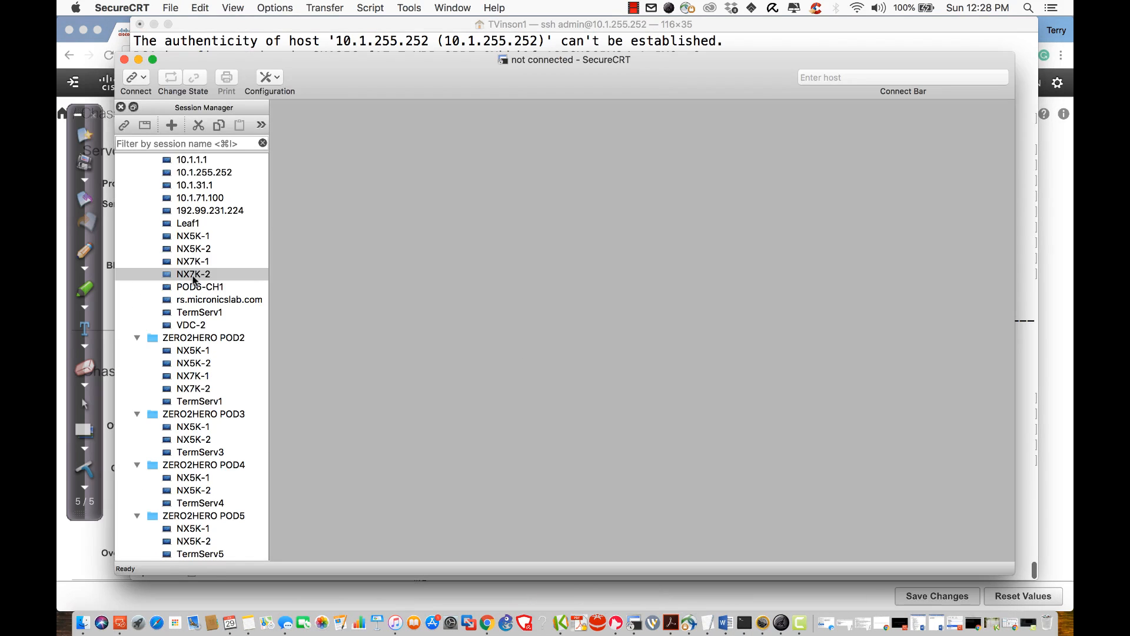
Step: Connect to the TermServ1 session as admin and select the Leaf-1 console line
double_click(199, 311)
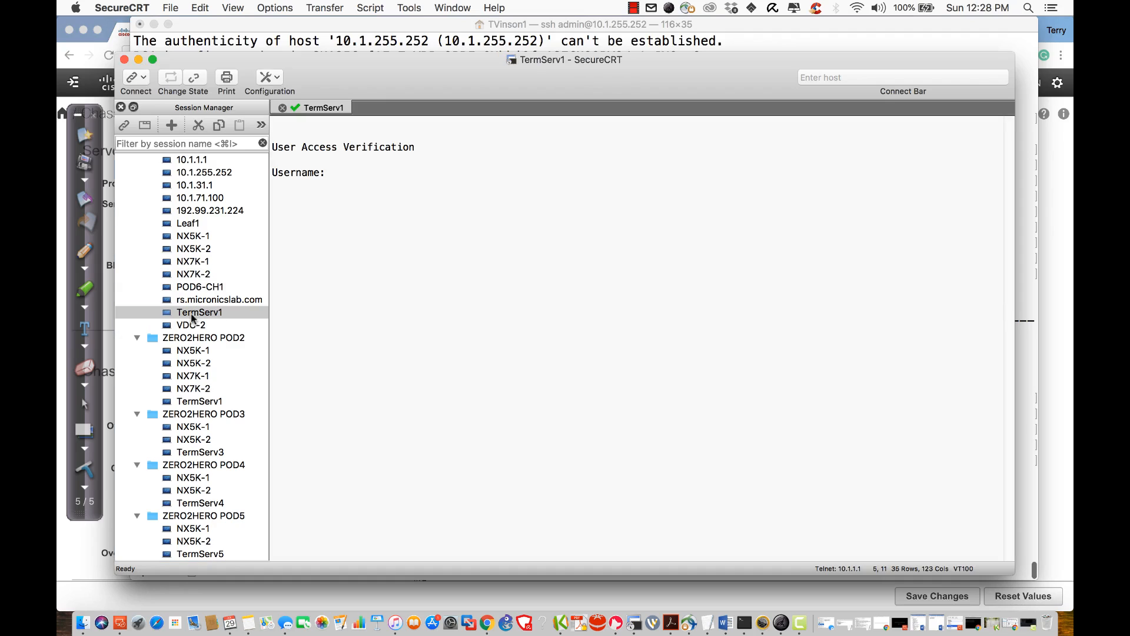
text(a)
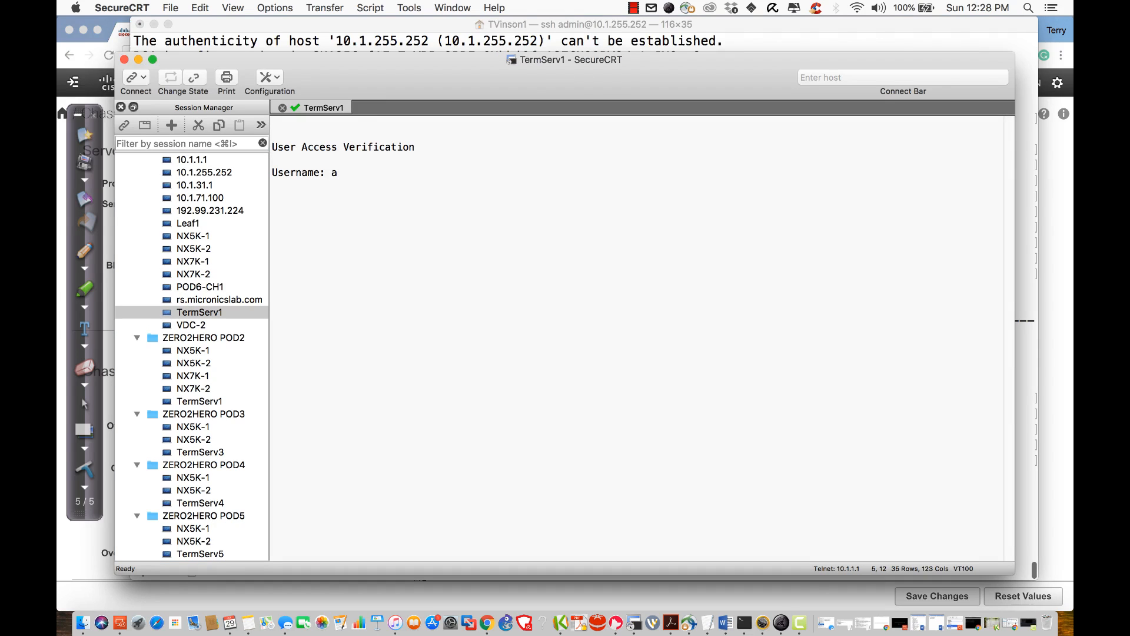
text(dmin)
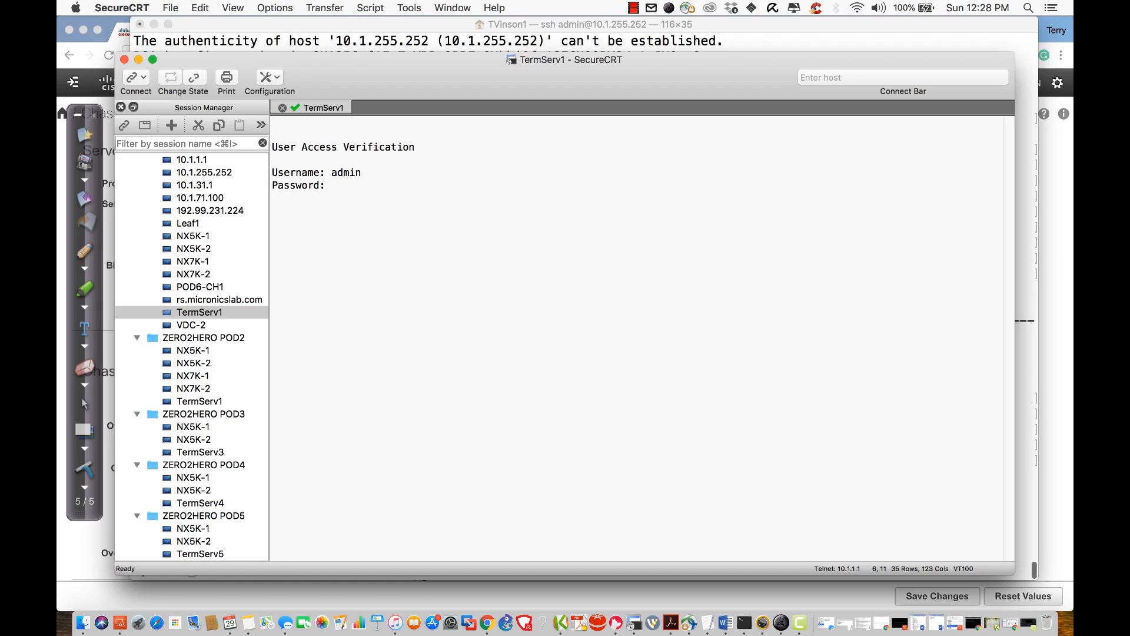
text(L)
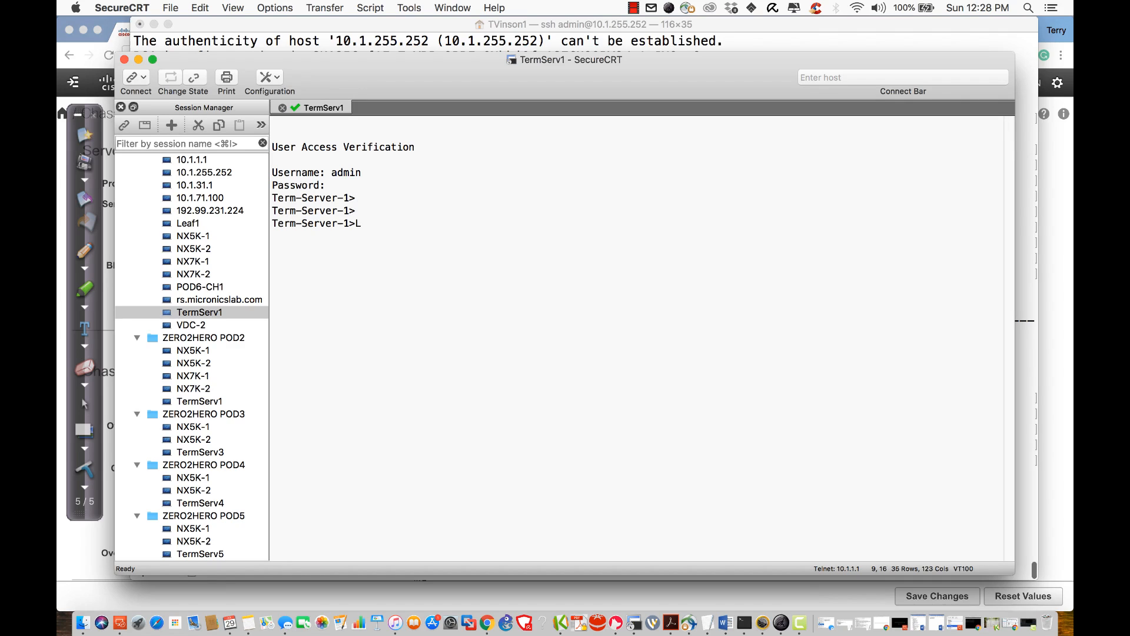
text(eaf-1)
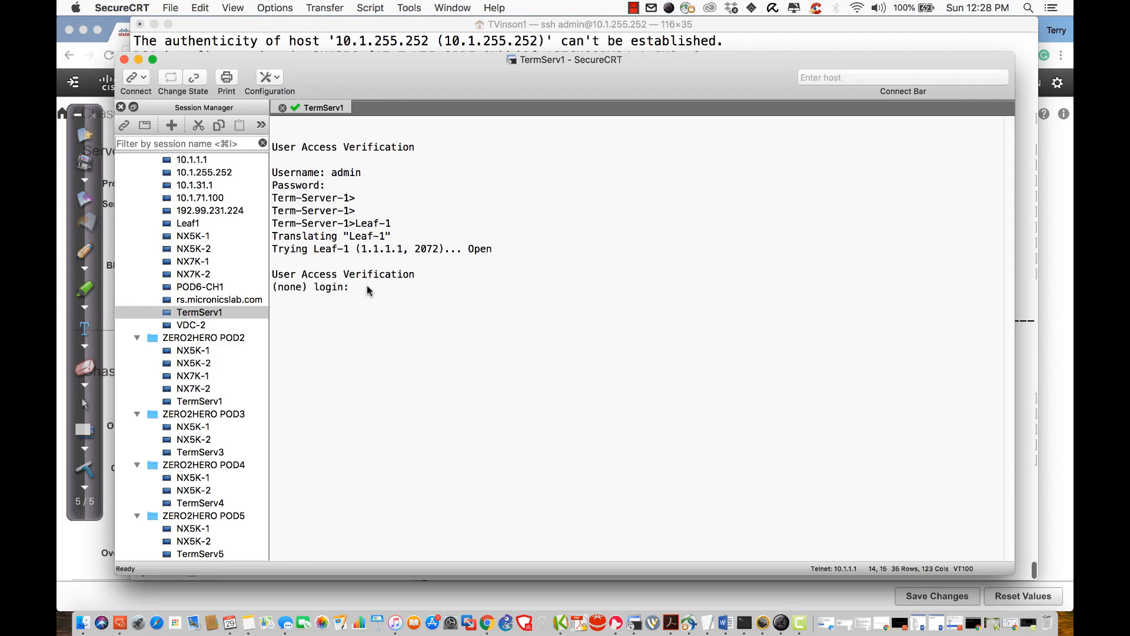
mouse_move(302, 292)
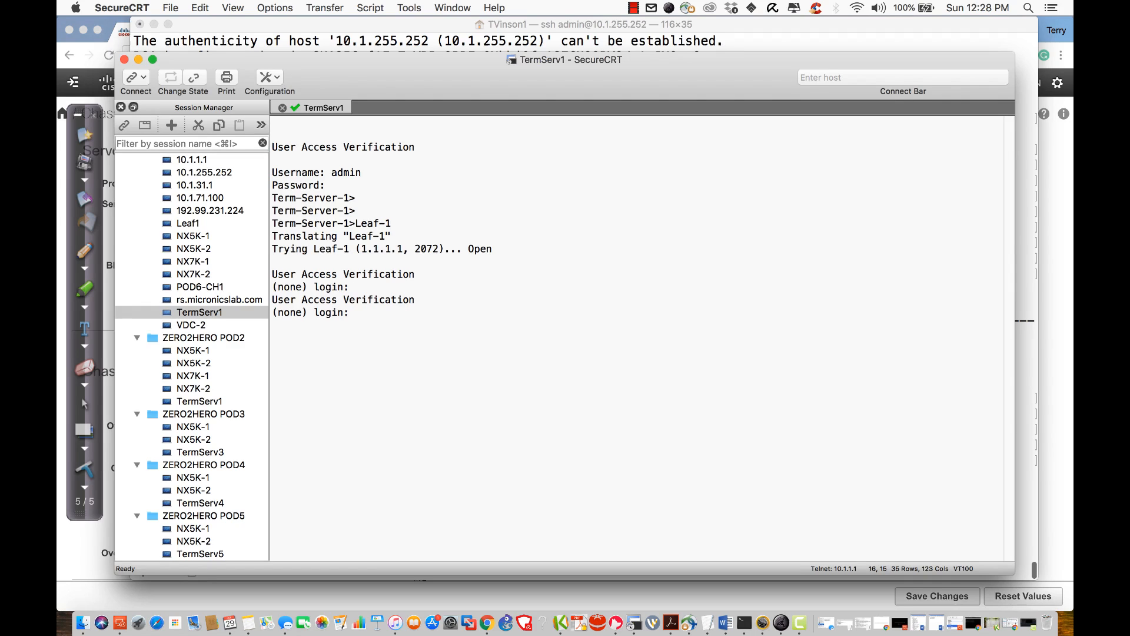
Step: Log in to Leaf-1 as admin and highlight the fabric discovery in progress warning
text(admin)
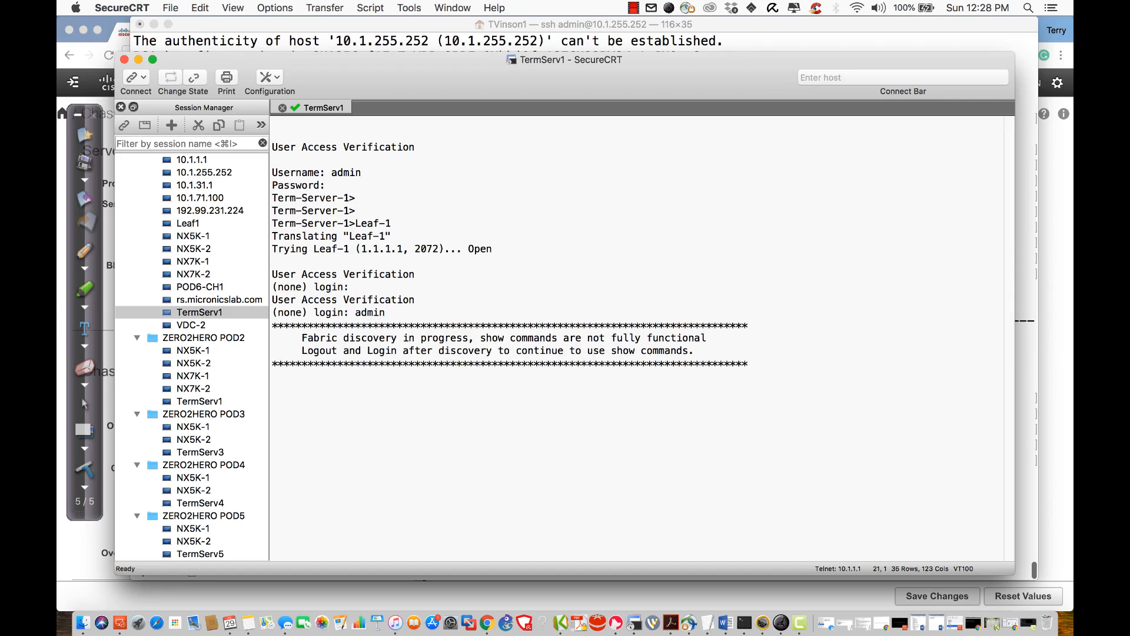
drag(310, 338, 490, 351)
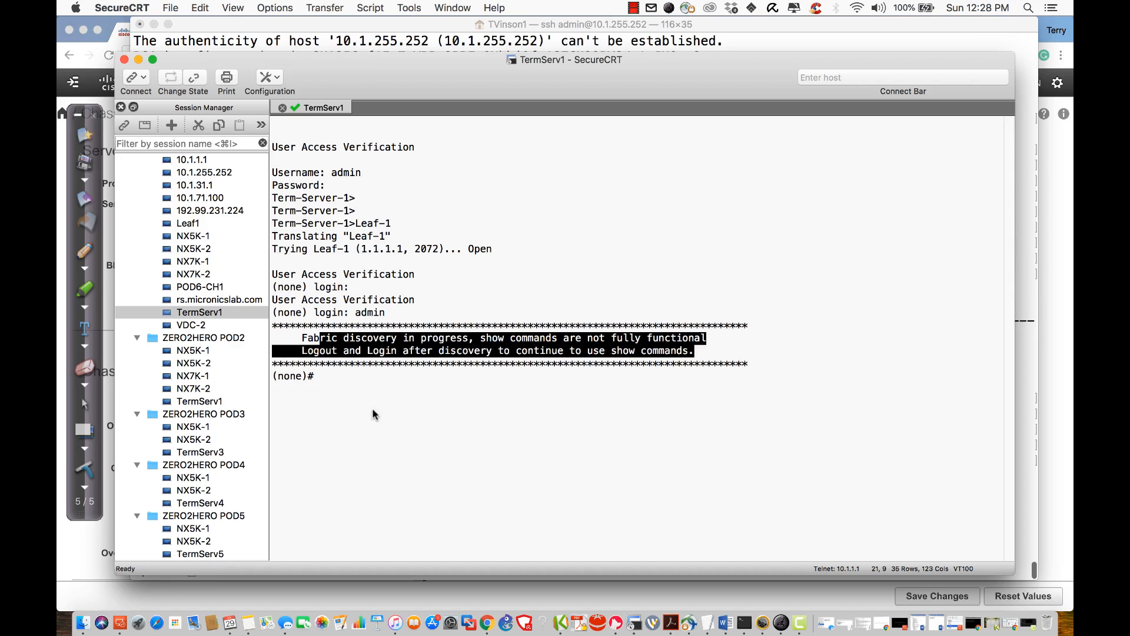
mouse_move(743, 336)
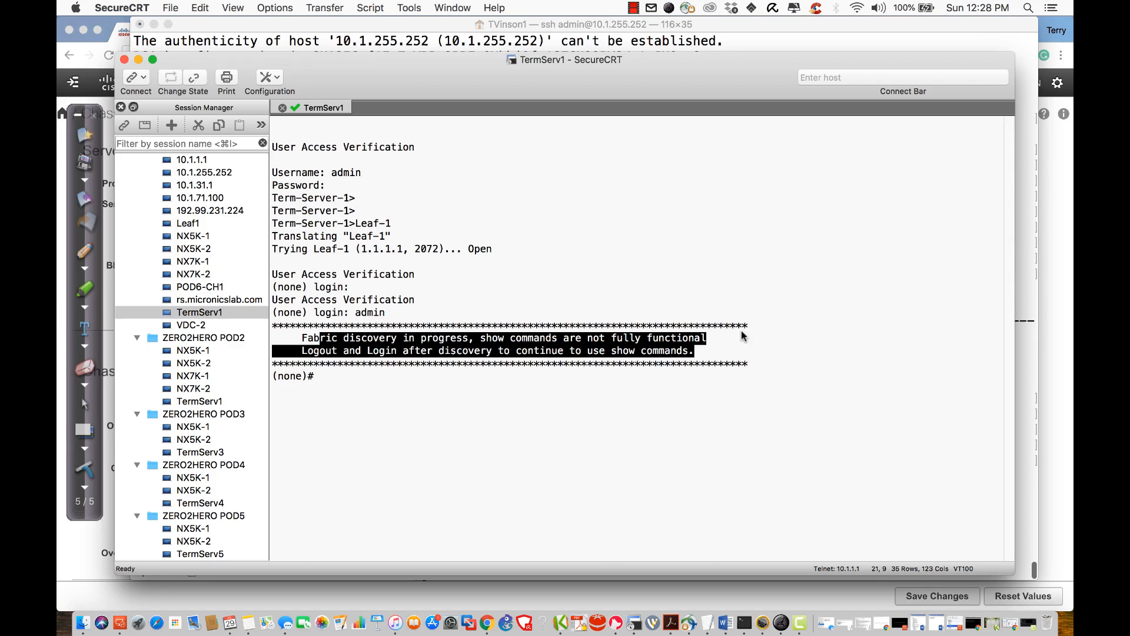
mouse_move(559, 301)
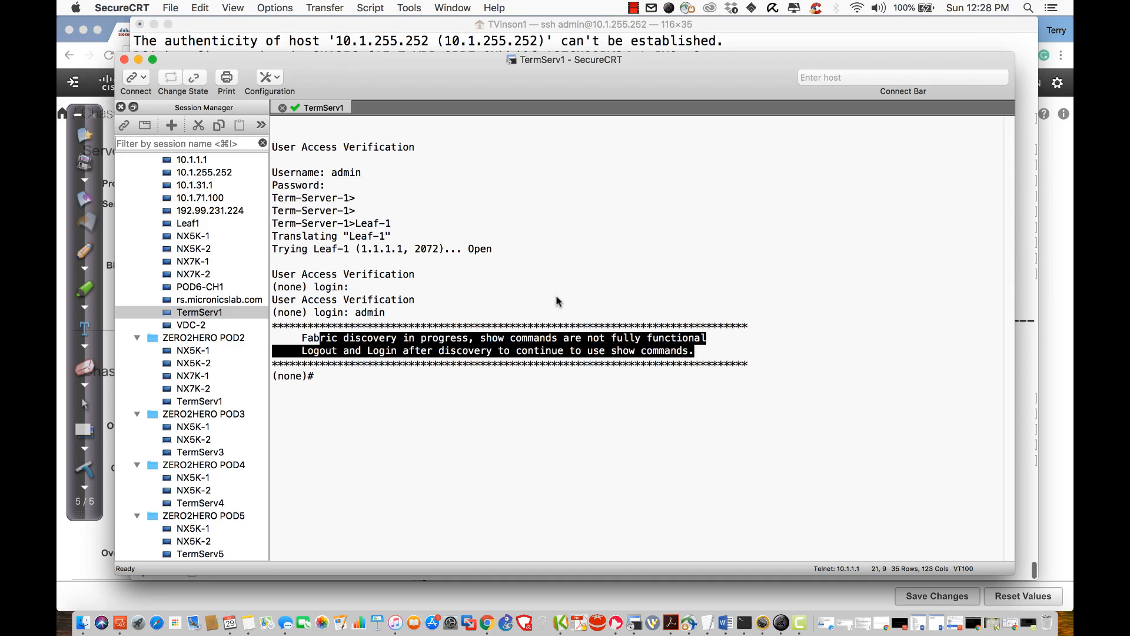
Step: Run 'show version' on Leaf-1 and point out the PE version 3.1(2m)
text(show)
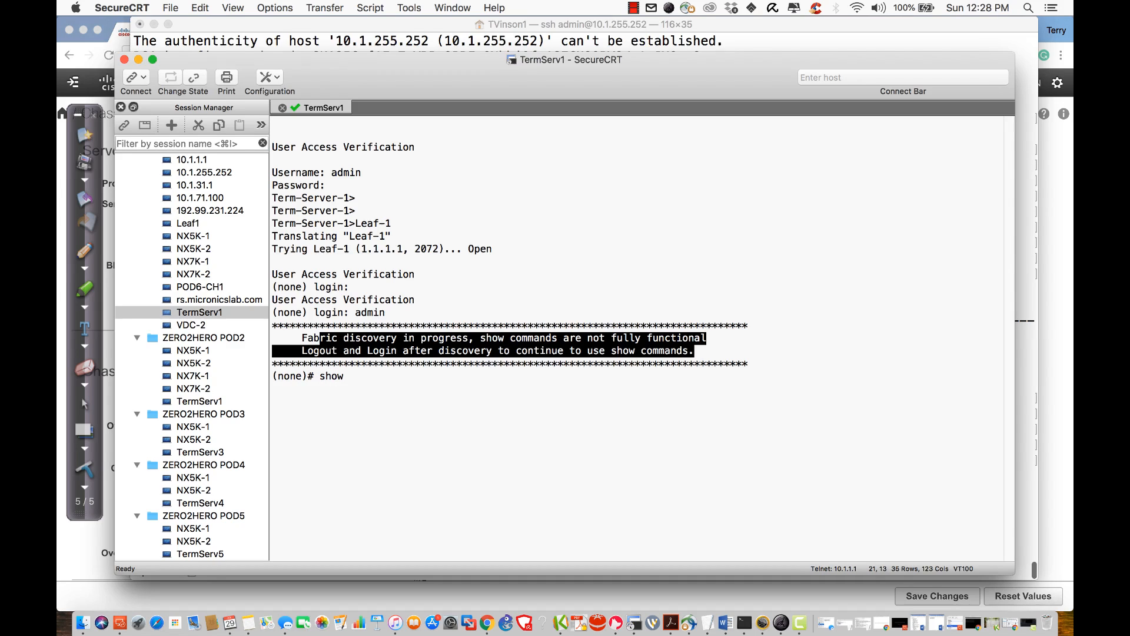
text(version)
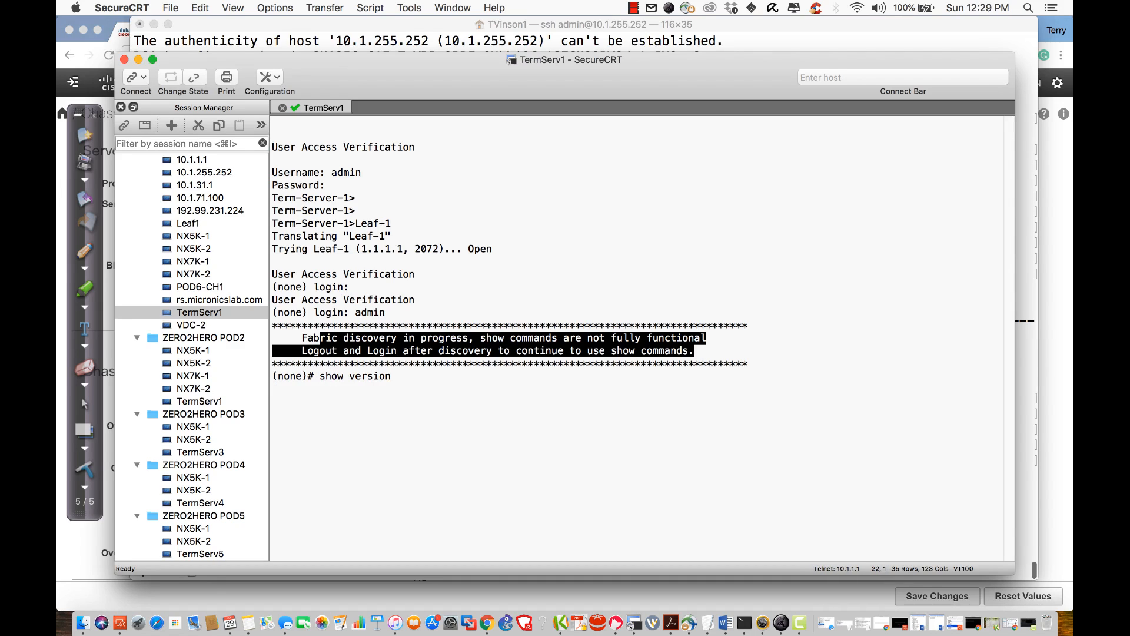
mouse_move(593, 283)
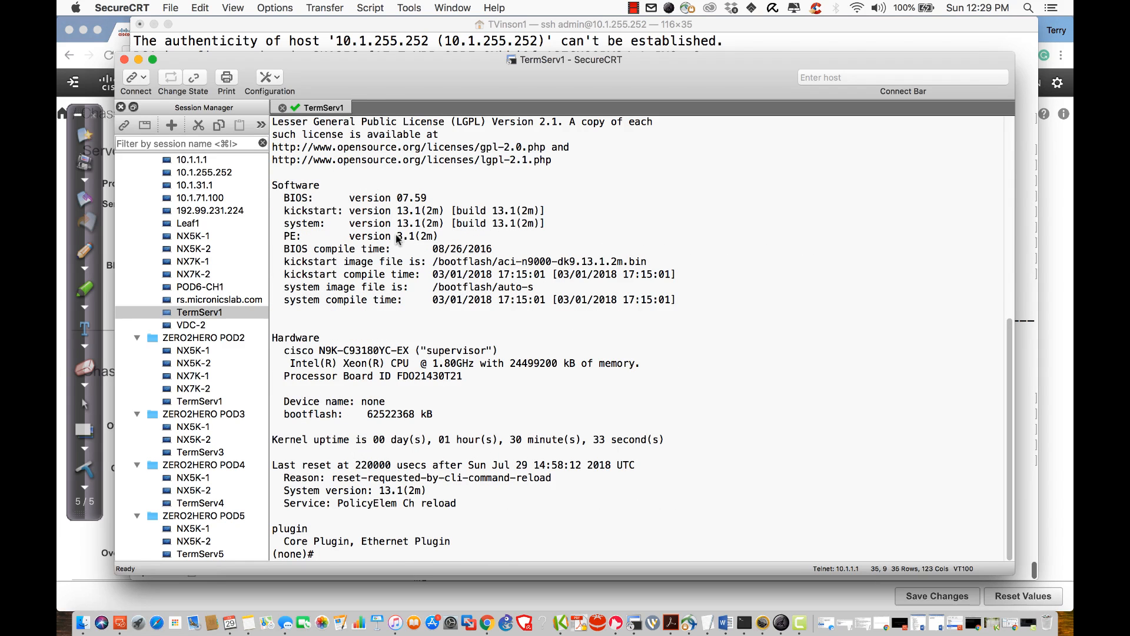
double_click(413, 236)
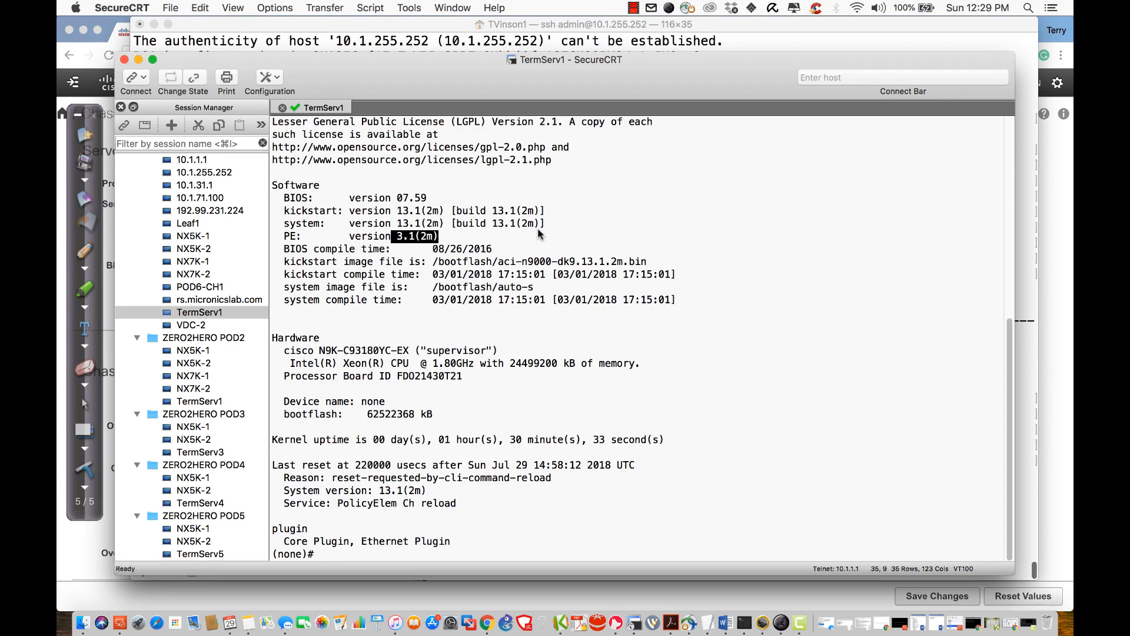
mouse_move(687, 250)
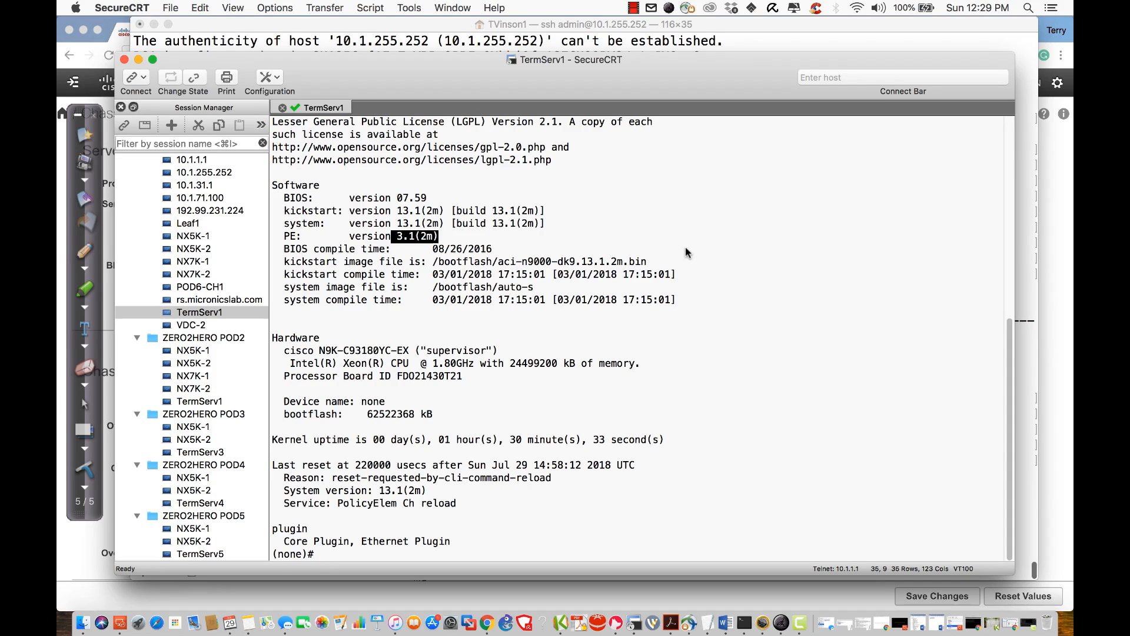
mouse_move(716, 242)
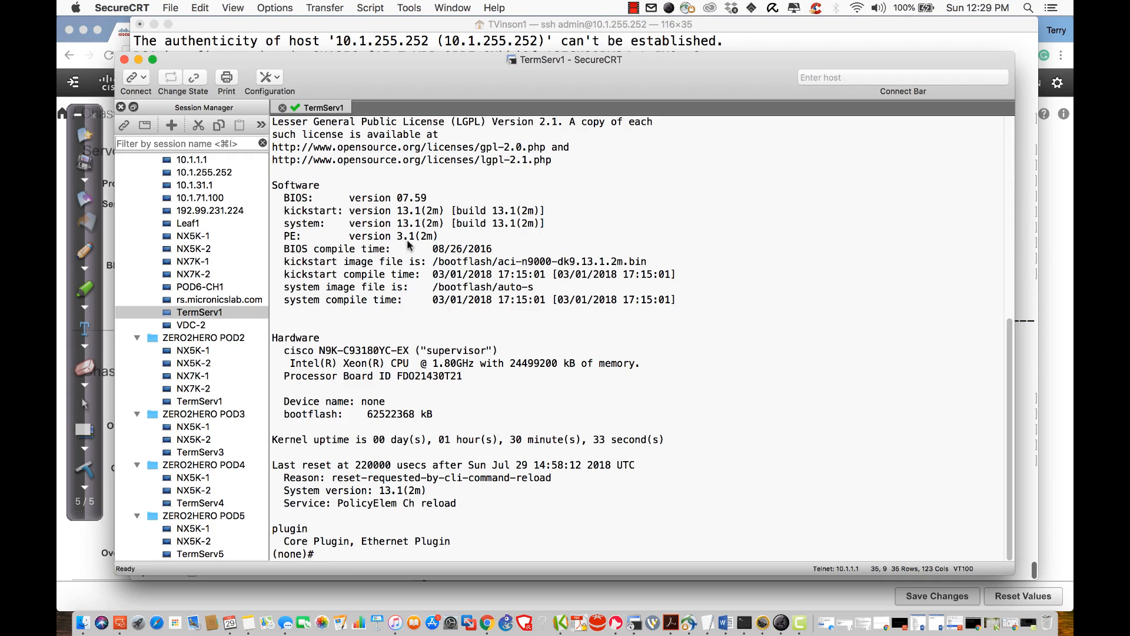
mouse_move(642, 269)
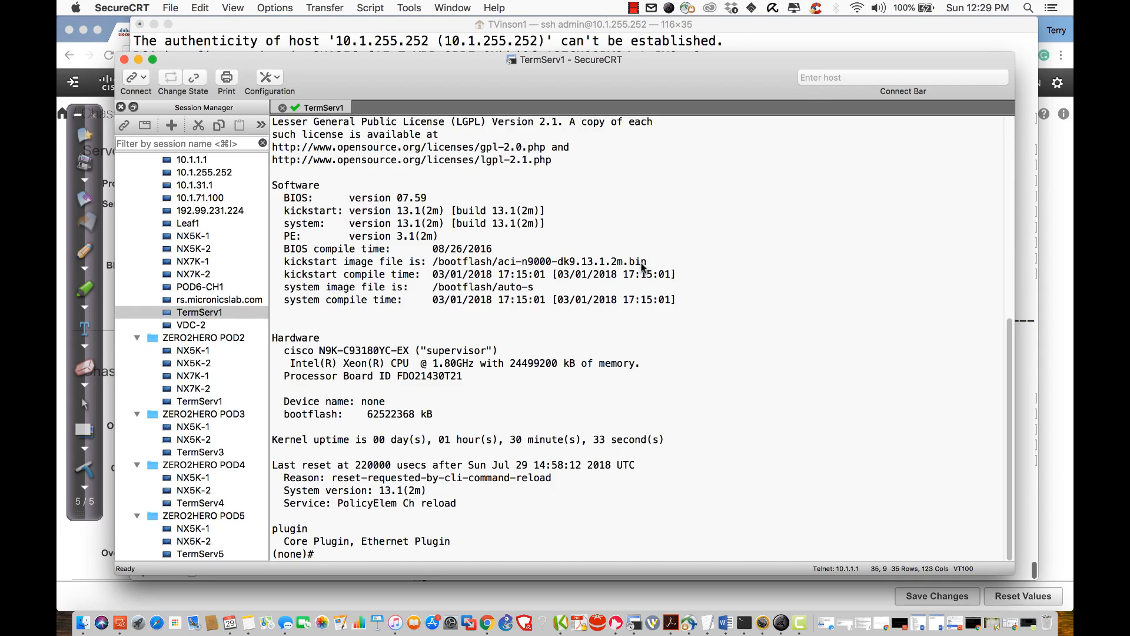
mouse_move(757, 272)
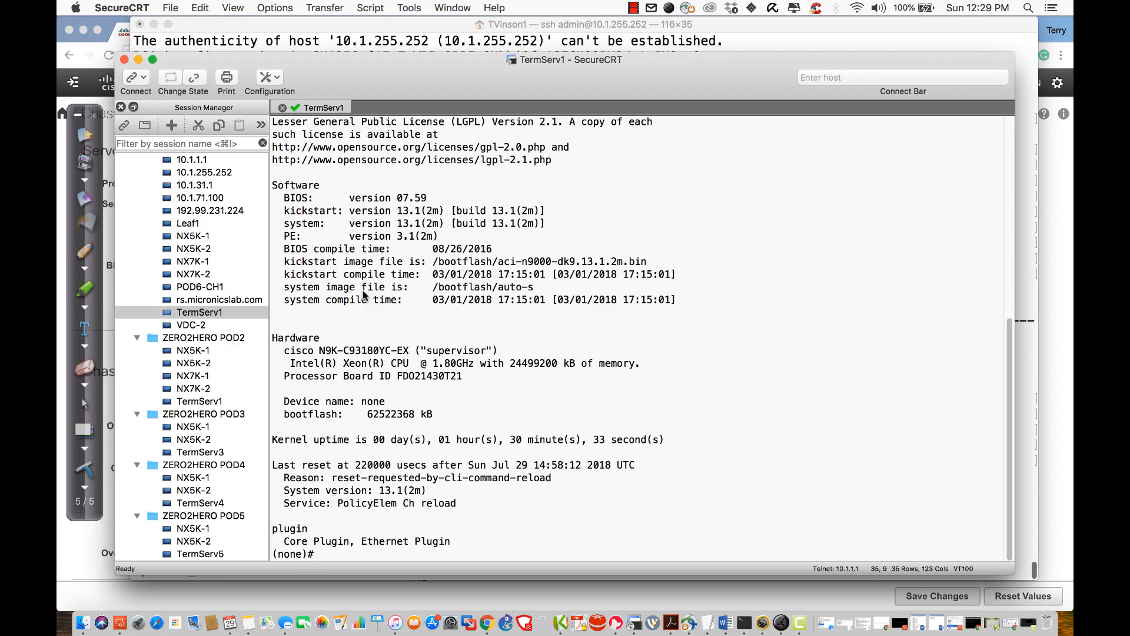
mouse_move(353, 370)
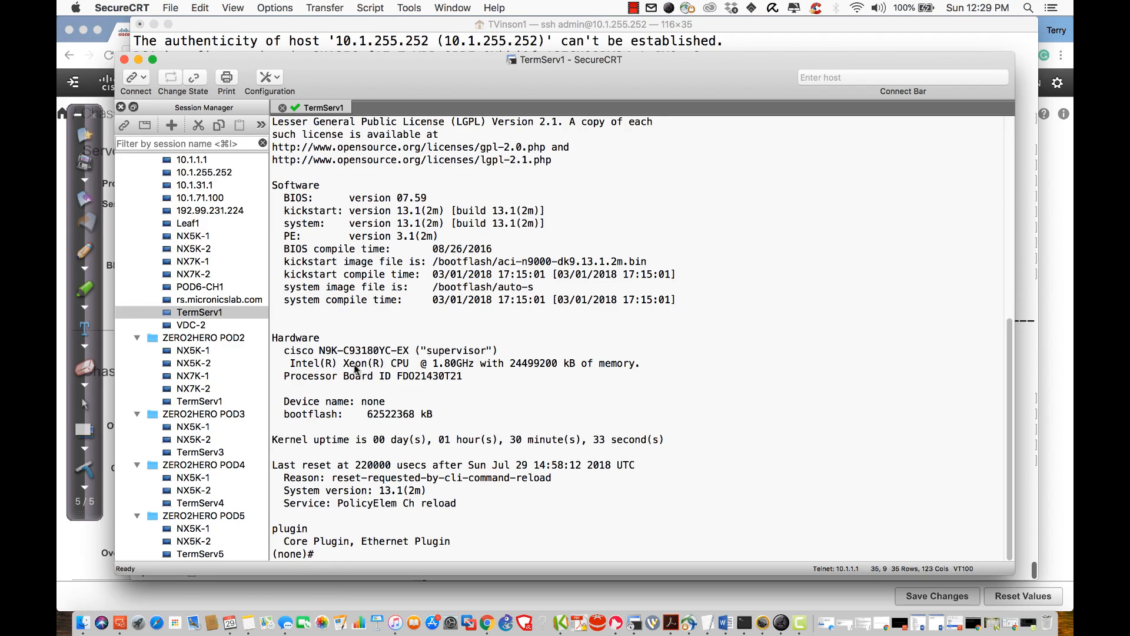
Step: Highlight the model C93180YC-EX and the Processor Board serial FDO21430T21 in the version report
double_click(367, 351)
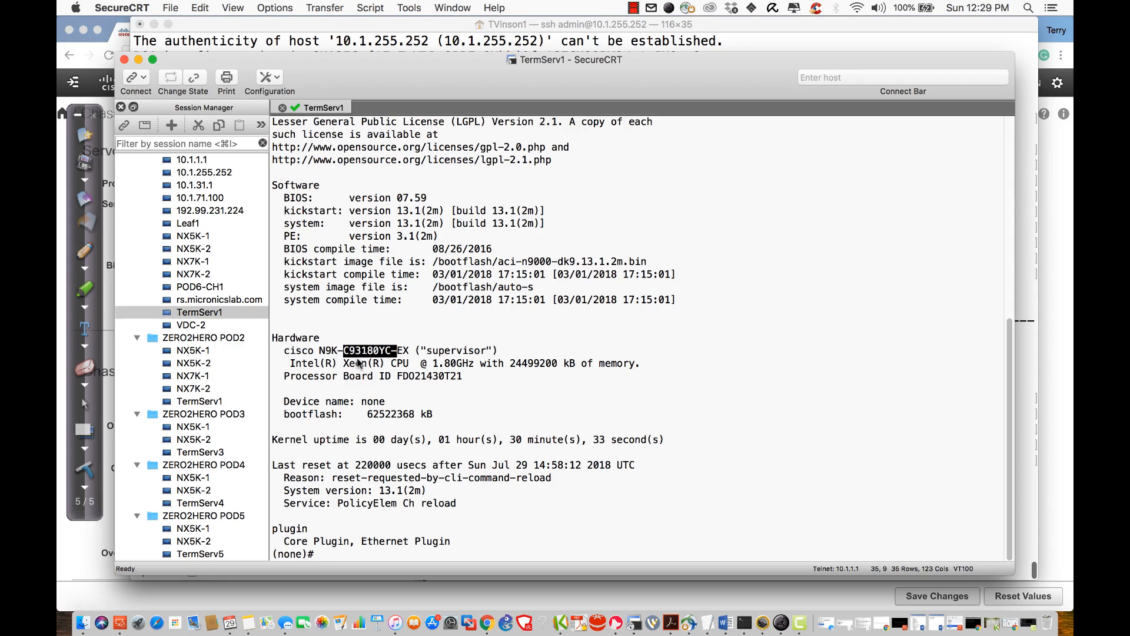
mouse_move(401, 350)
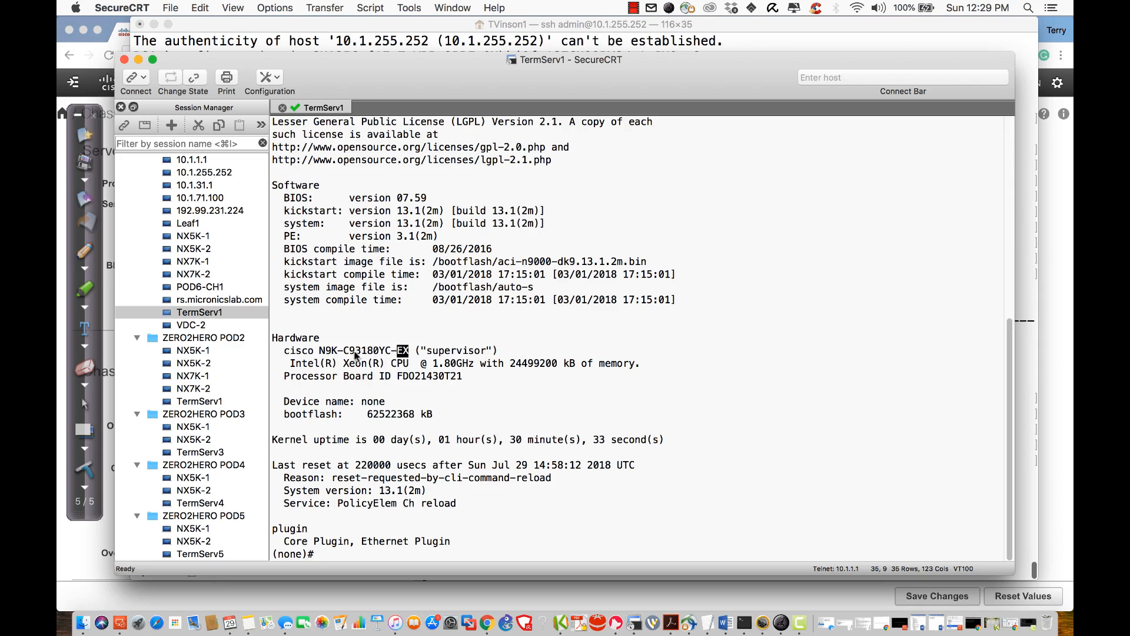
drag(339, 350, 410, 350)
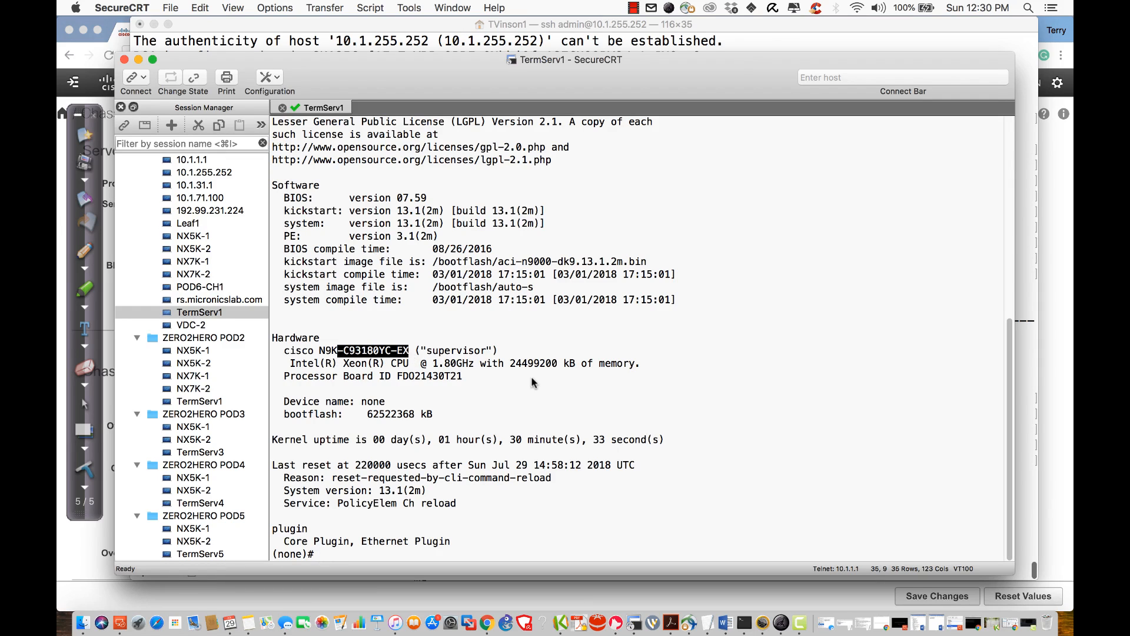
mouse_move(535, 380)
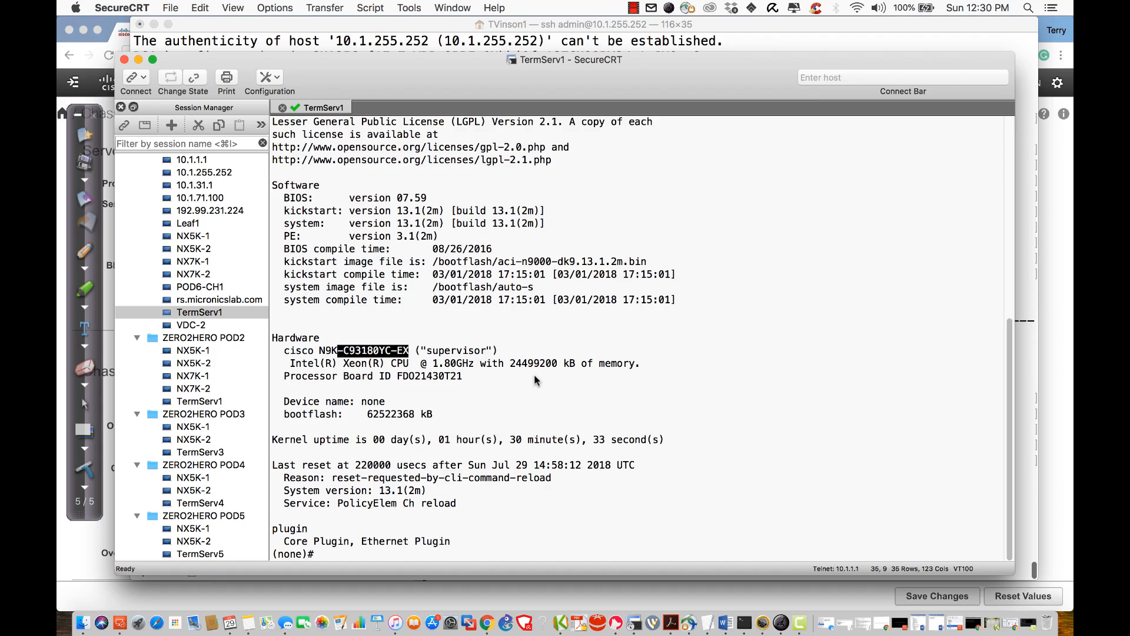
mouse_move(650, 306)
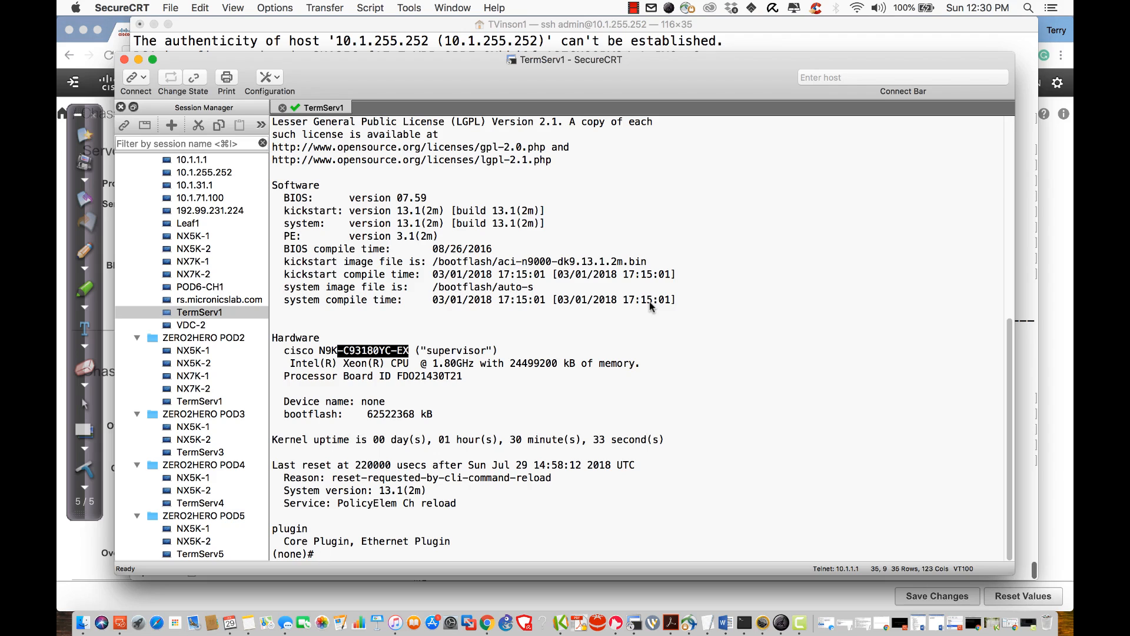
mouse_move(573, 305)
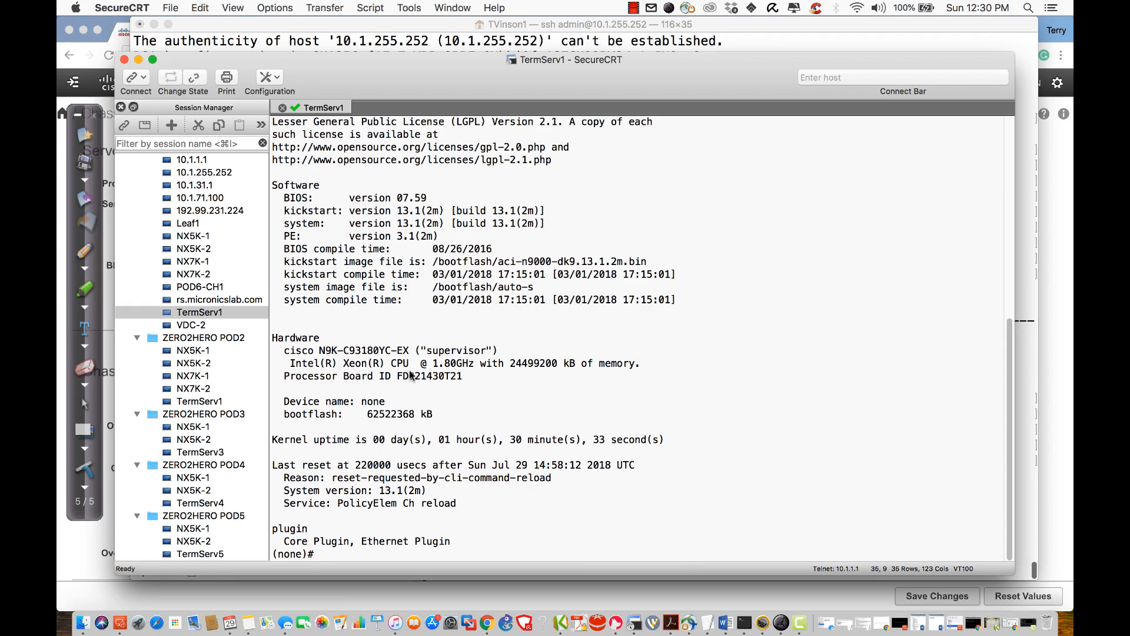
double_click(429, 376)
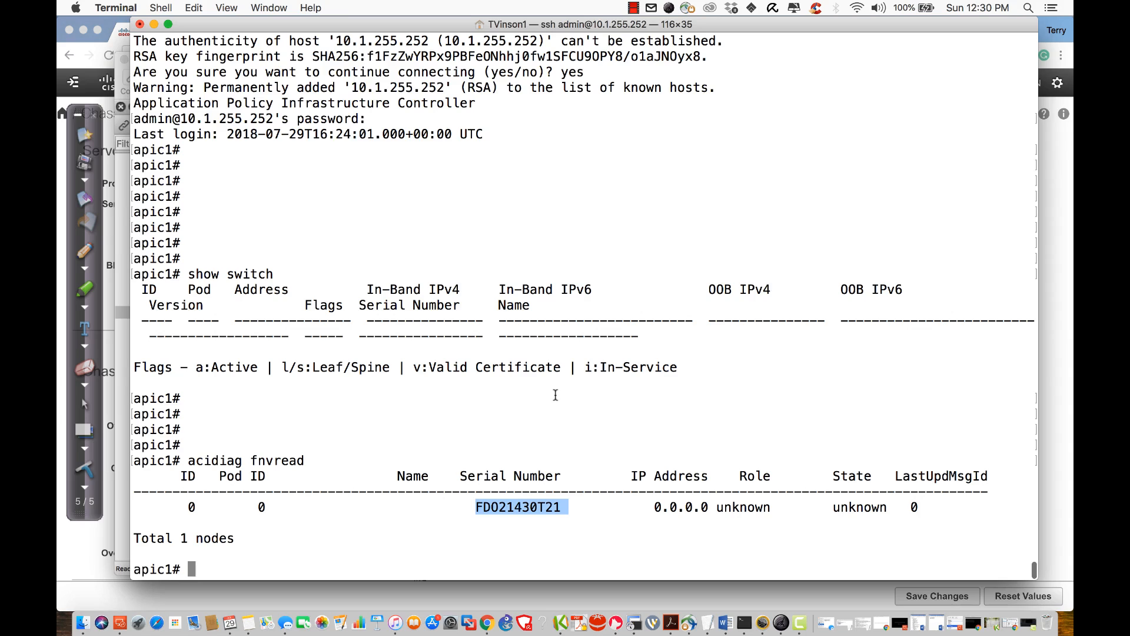
Step: Run 'show lldp' on apic1, which is rejected with an invalid-argument error
text(show)
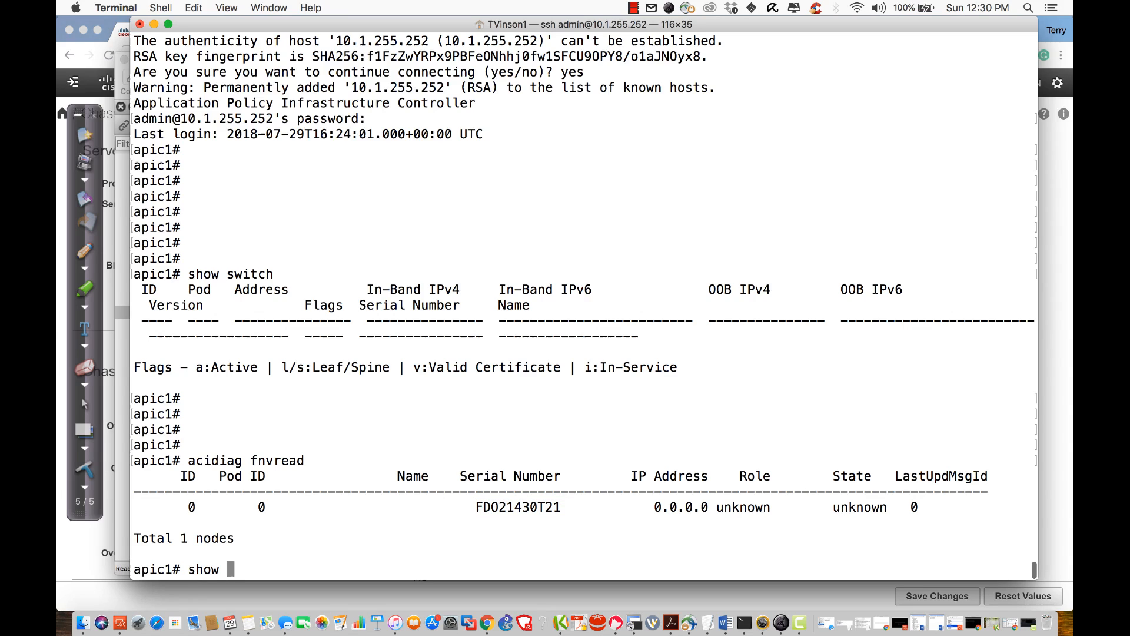
text(ll)
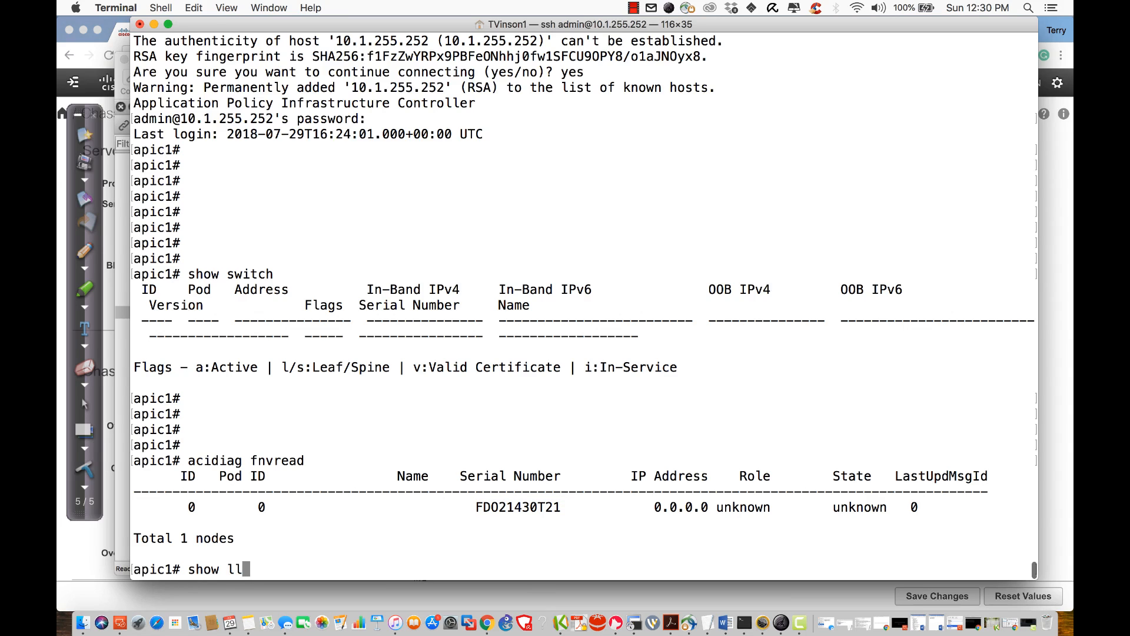
text(dp)
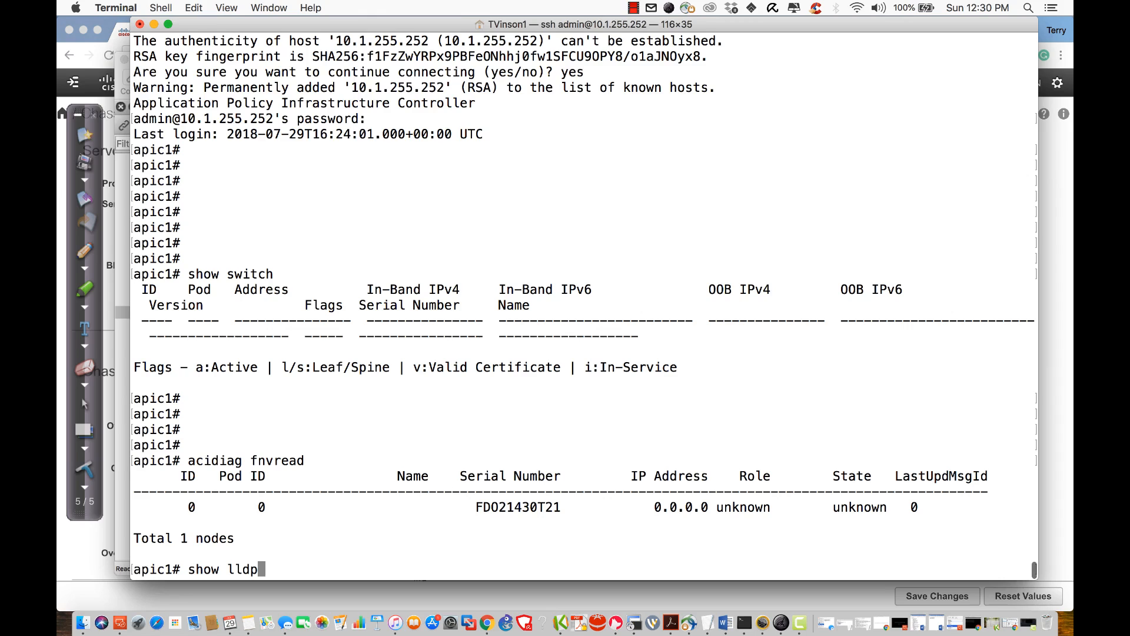
key(enter)
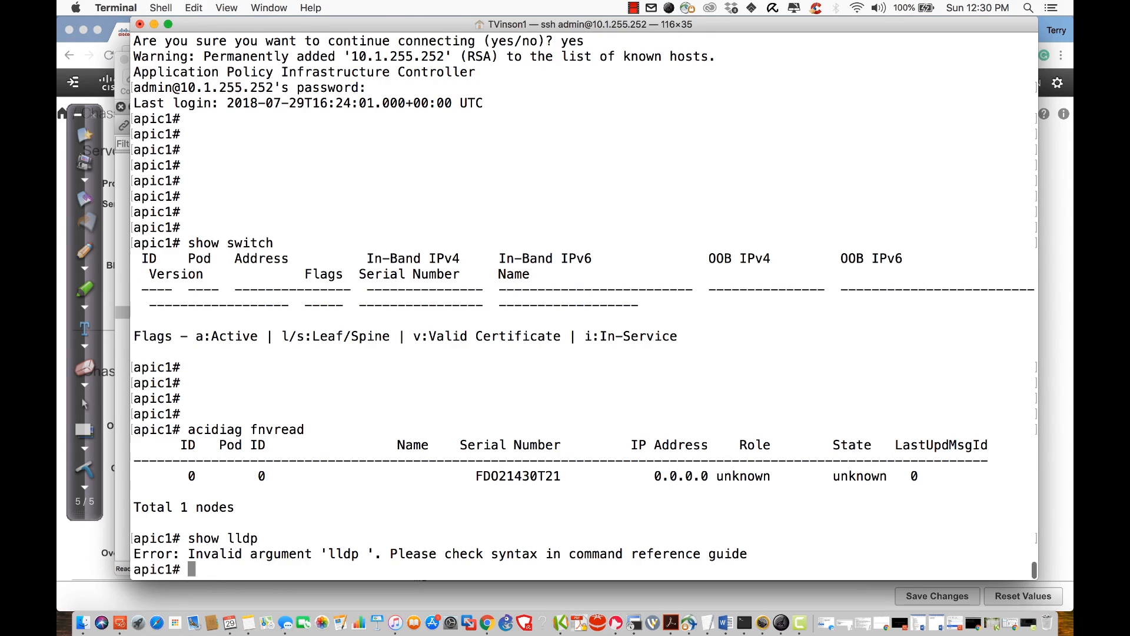
mouse_move(498, 435)
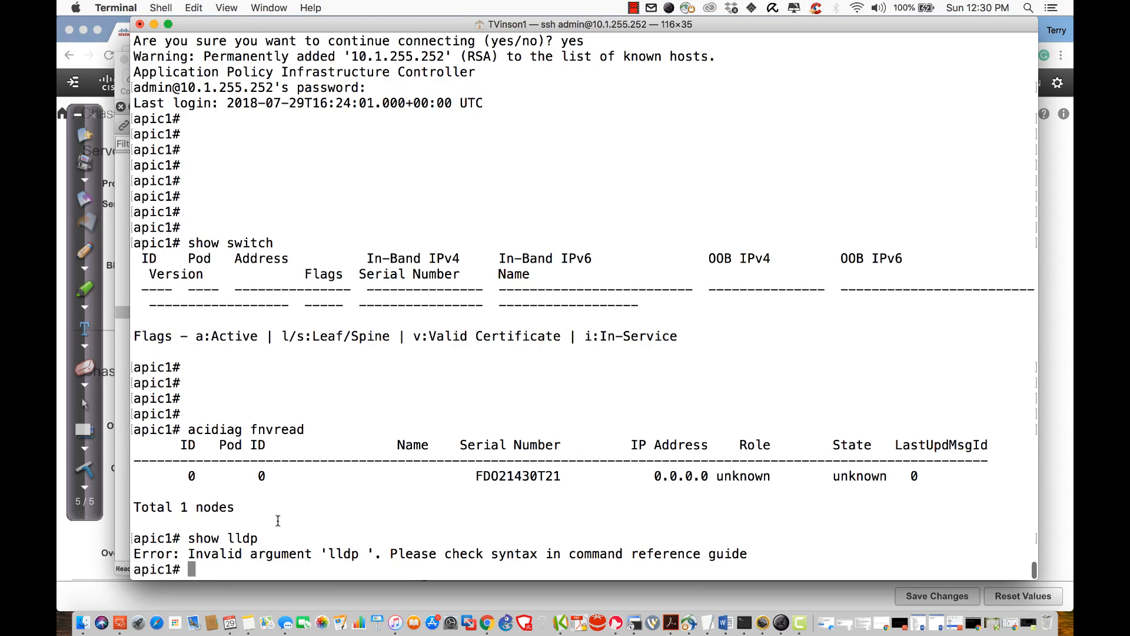
mouse_move(68, 569)
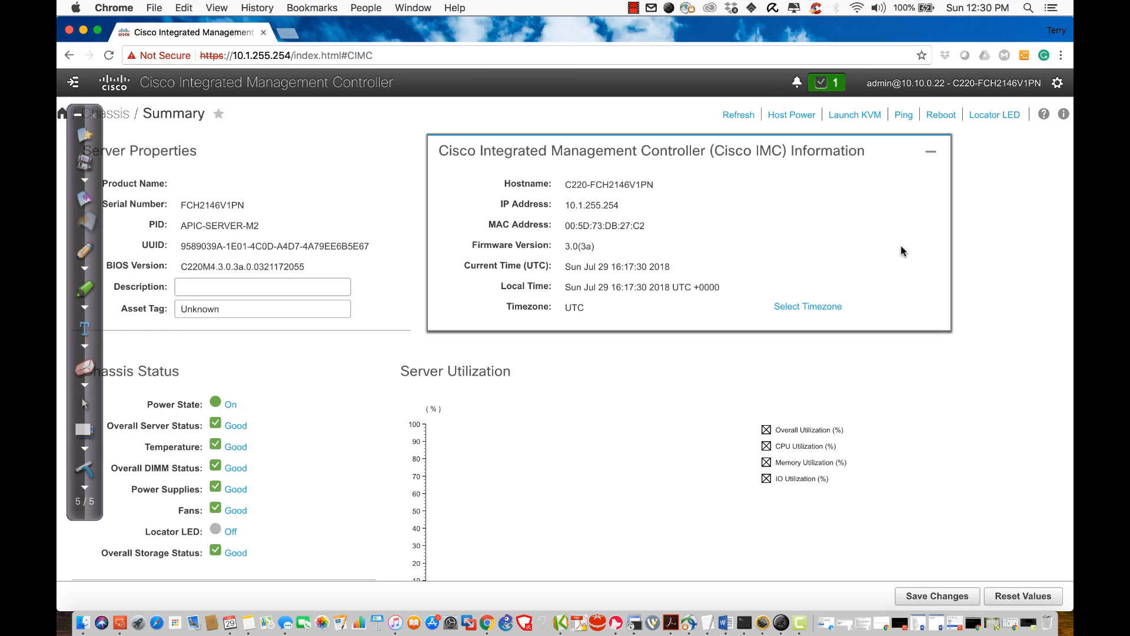
scroll(down, 3)
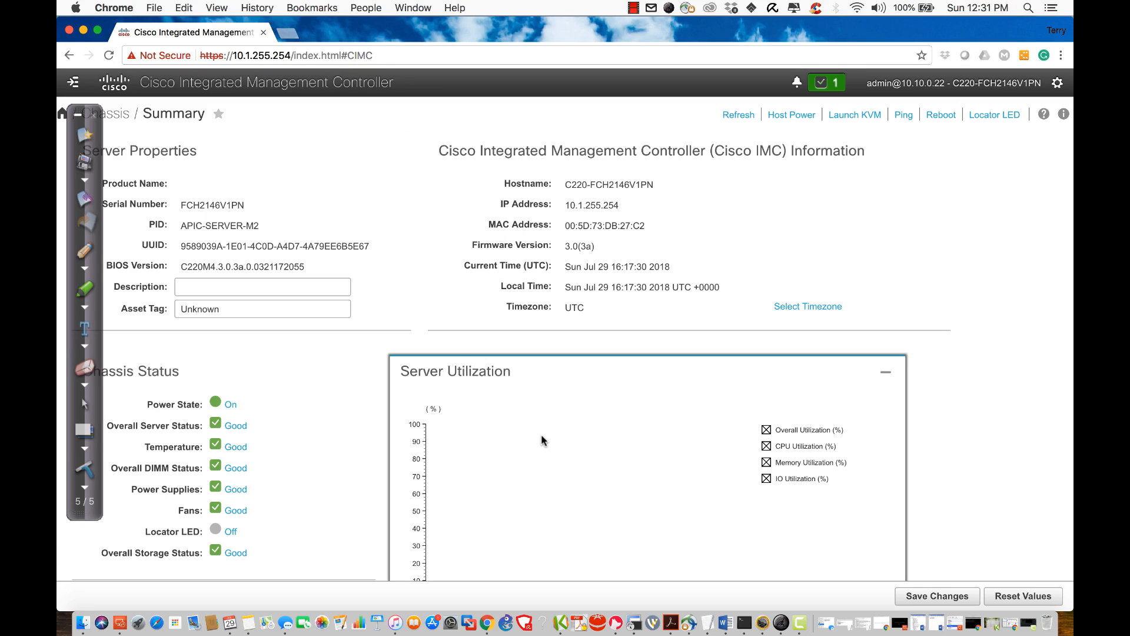
click(1057, 82)
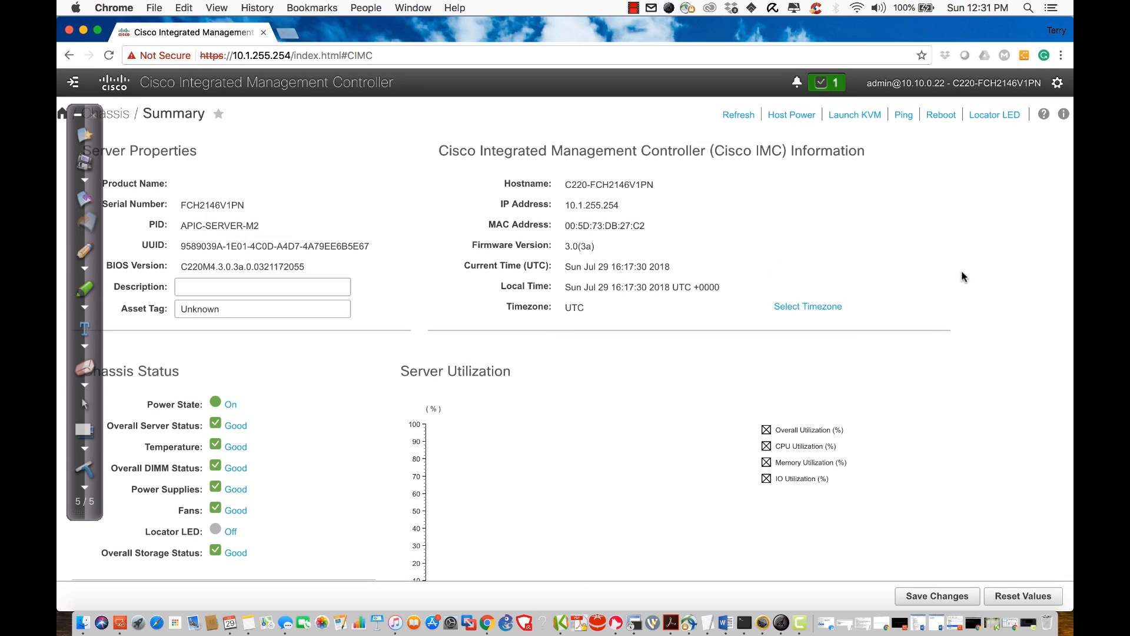
mouse_move(959, 277)
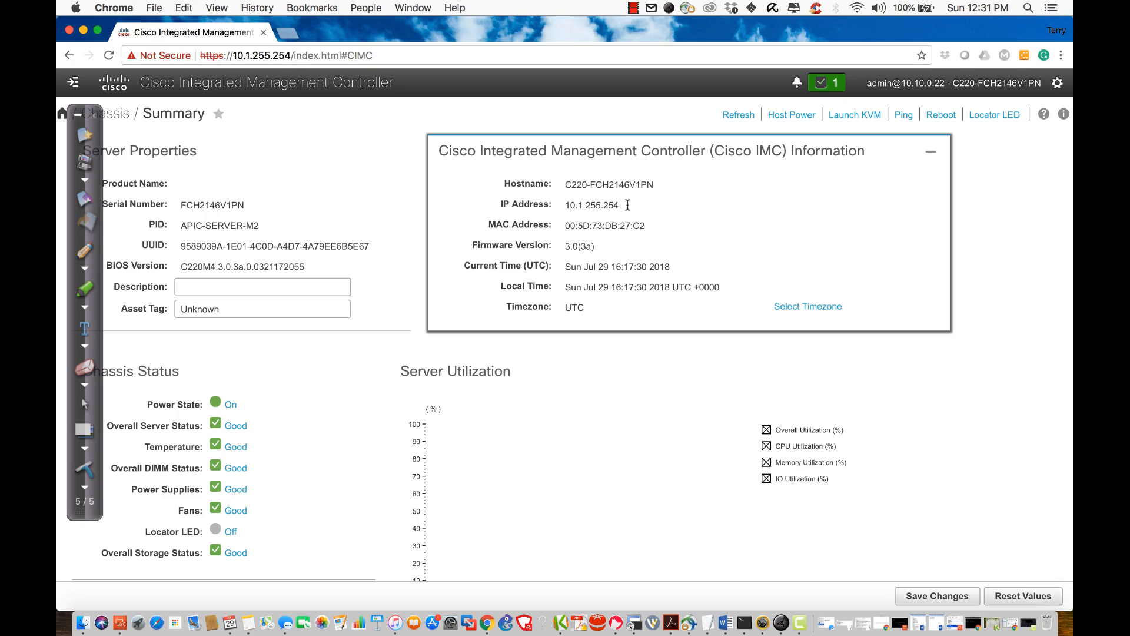
mouse_move(594, 167)
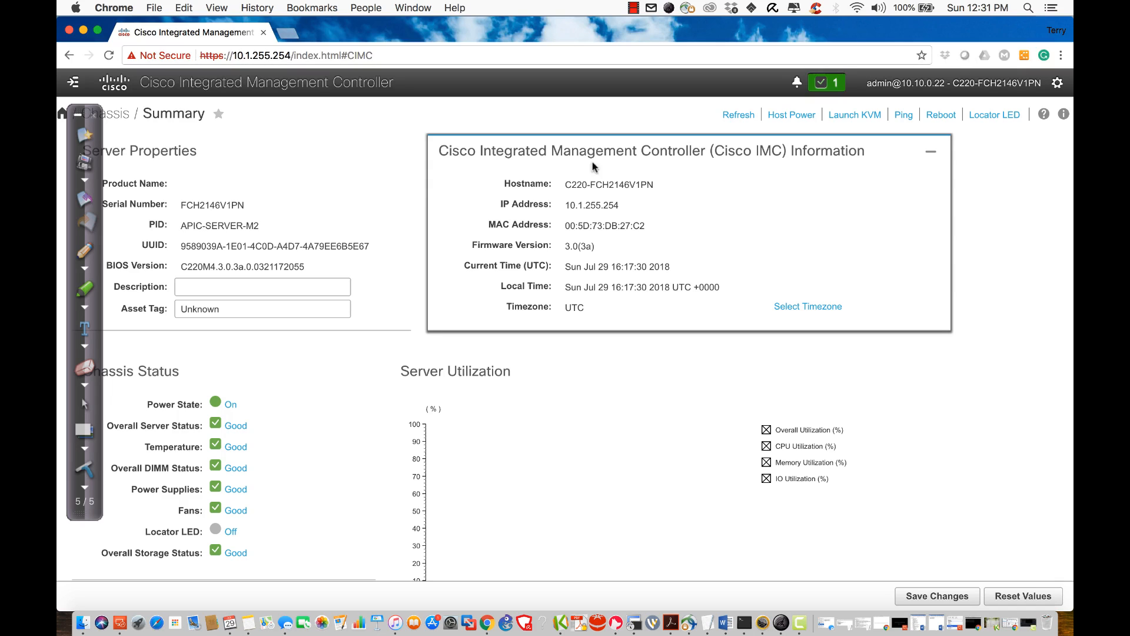